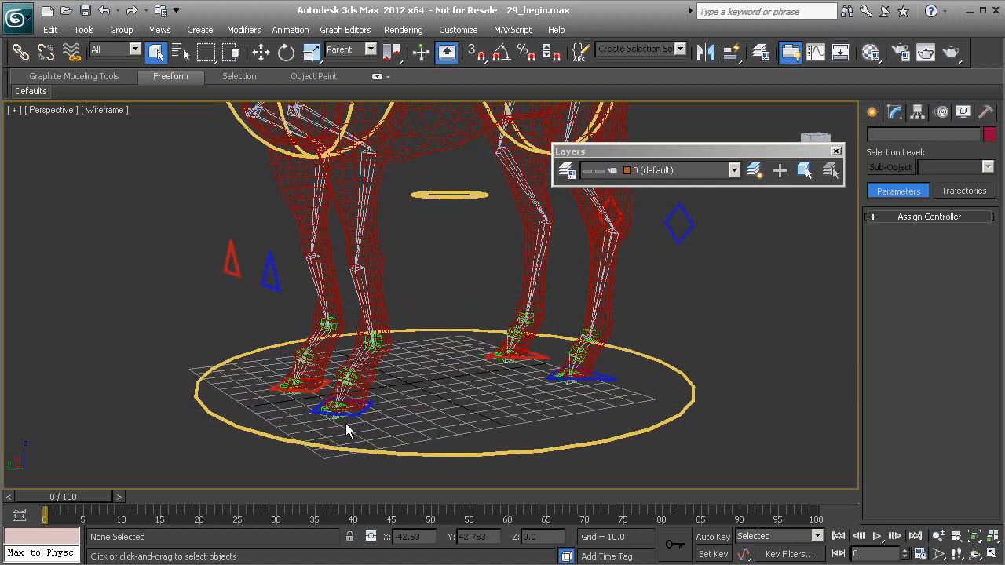
# - Select the front hoof control shape and rename its top modifier to 'Extra Controls'
pyautogui.moveTo(349, 431); pyautogui.dragTo(369, 381)
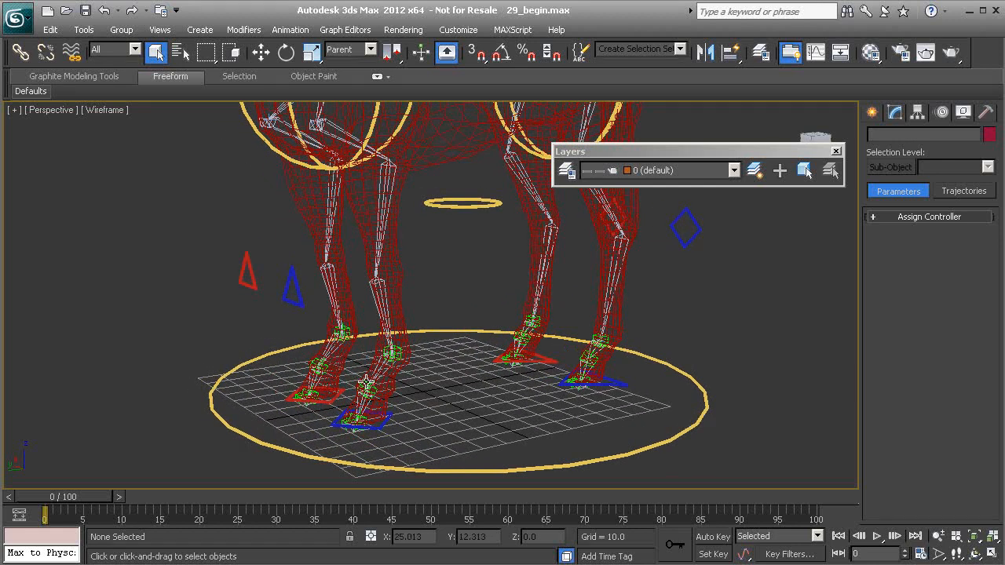
pyautogui.click(361, 401)
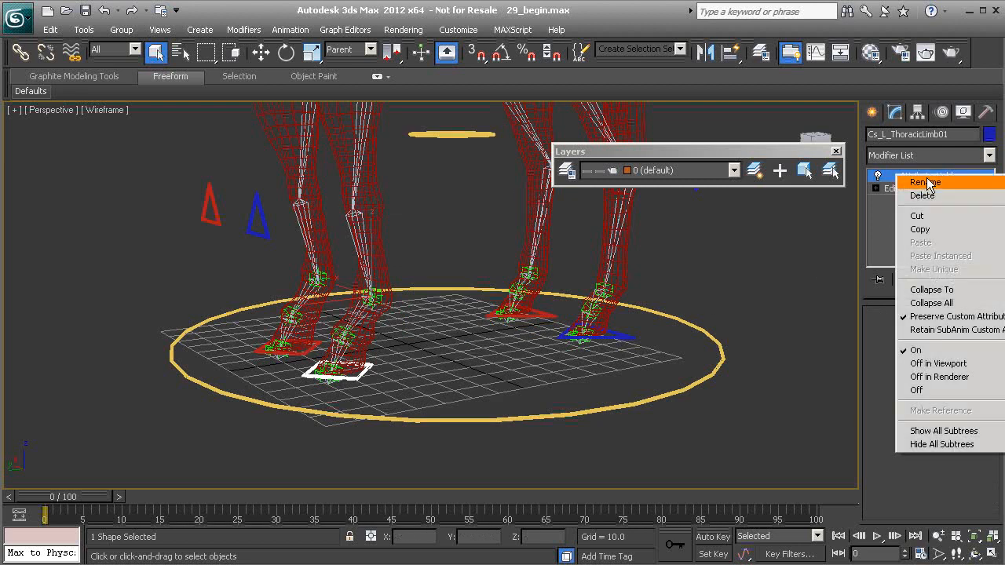
pyautogui.click(926, 182)
pyautogui.write('Extra Contro')
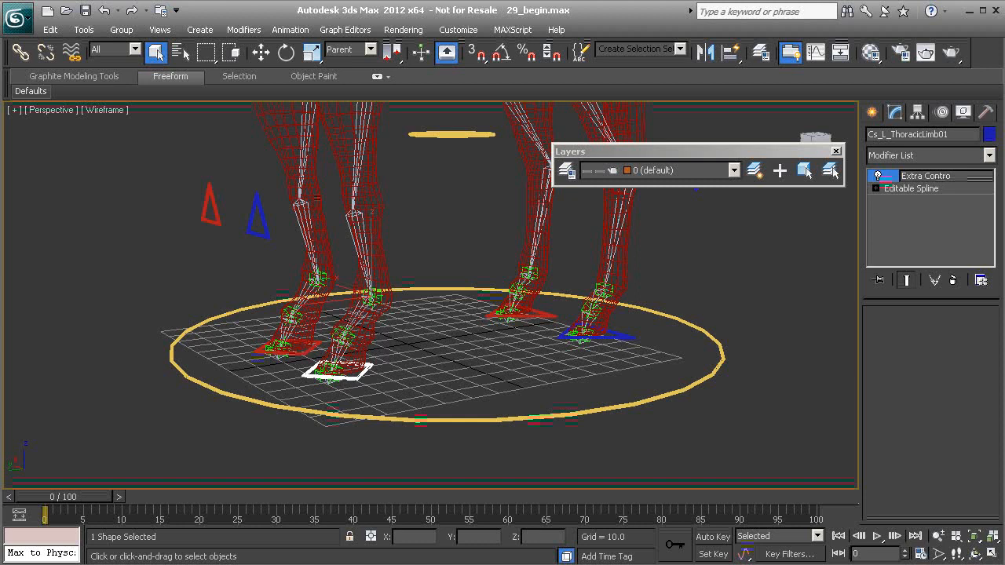
pyautogui.click(926, 176)
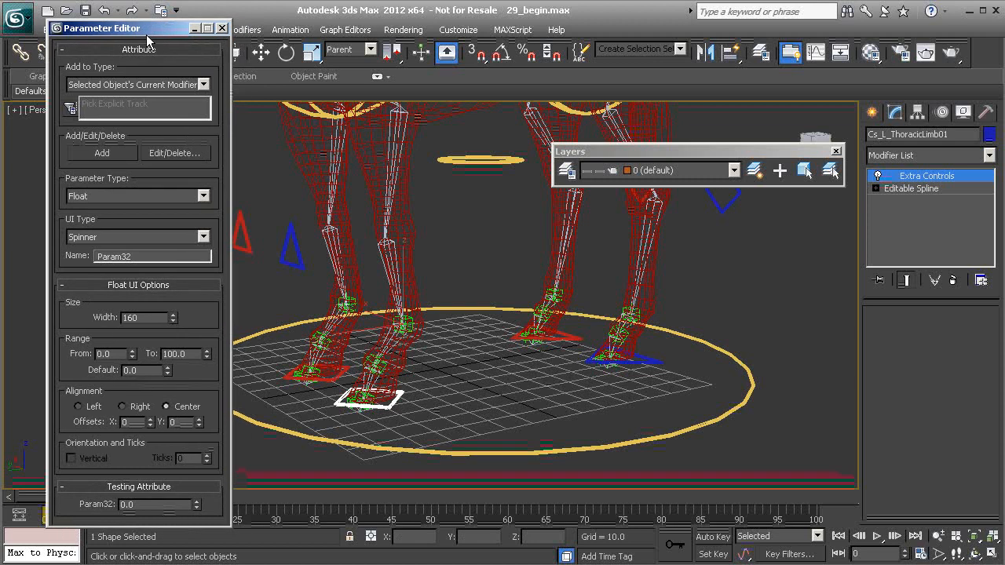
# - Add a String attribute 'fetlock' with default text 'secondary control'
pyautogui.click(203, 195)
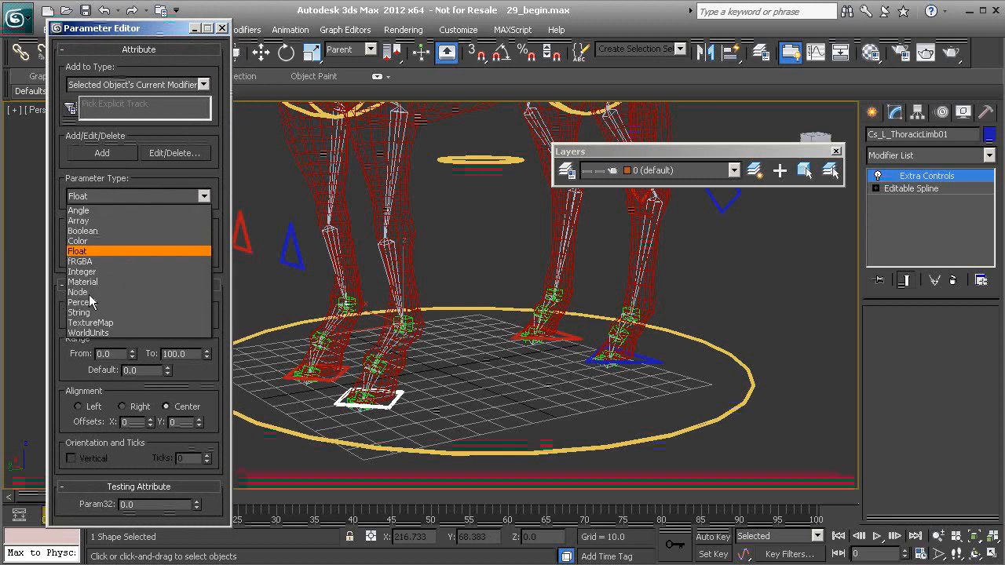
pyautogui.click(78, 310)
pyautogui.write('fetlock')
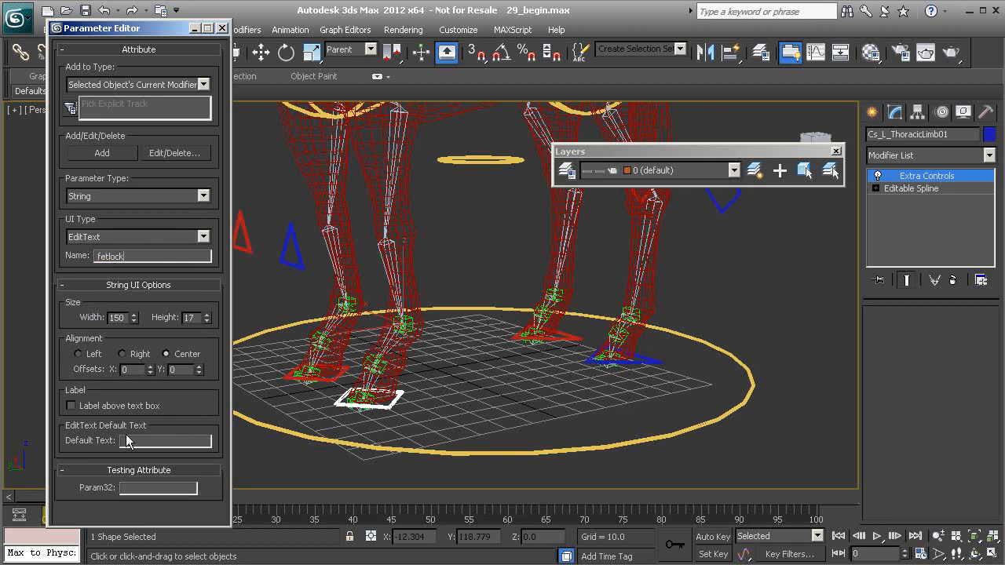
pyautogui.write('s')
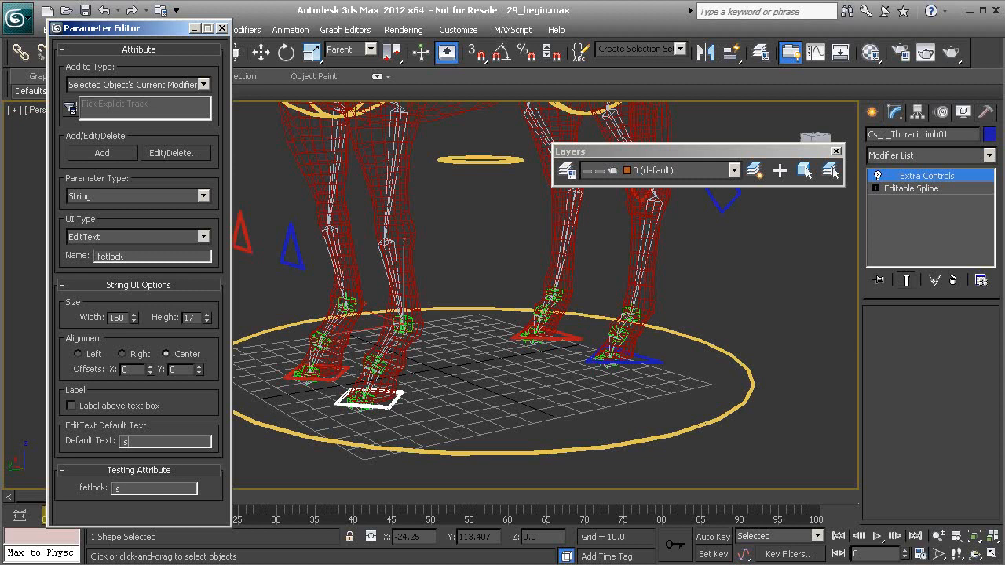
pyautogui.write('econdary')
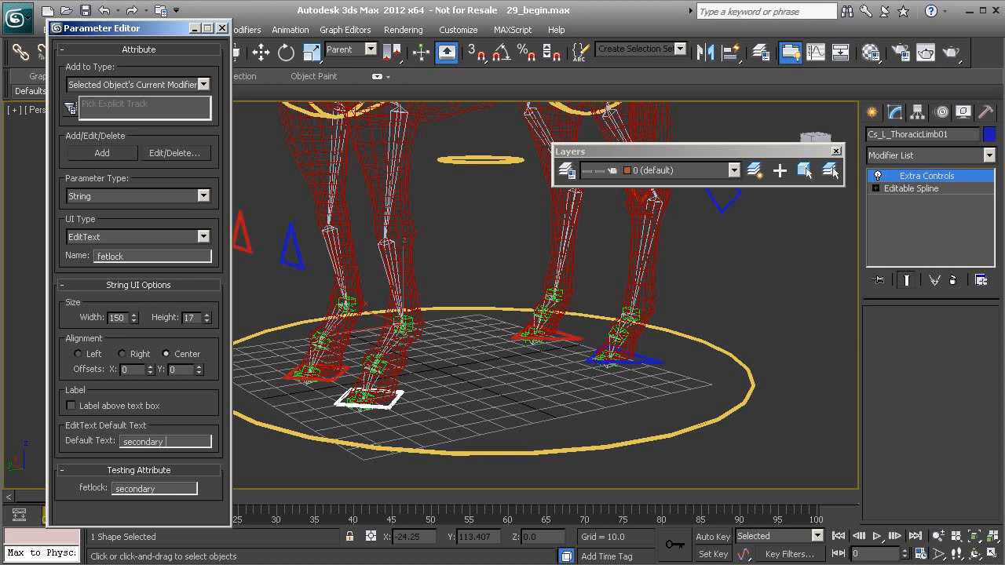
pyautogui.write('control')
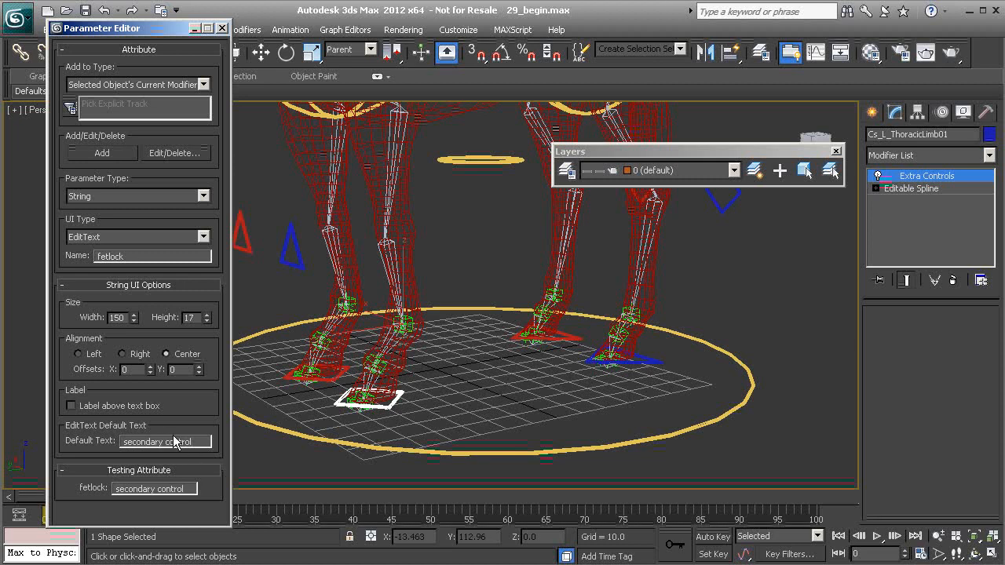
pyautogui.click(101, 152)
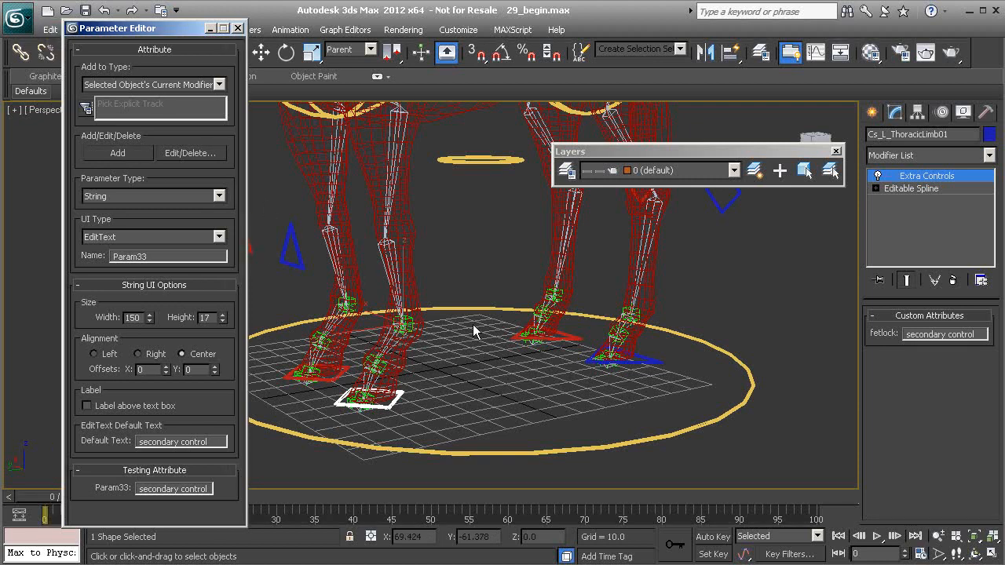
# - Add Float spinner attributes 'fetlock_roll' and 'fetlock_tilt' ranging -360 to 360
pyautogui.click(220, 194)
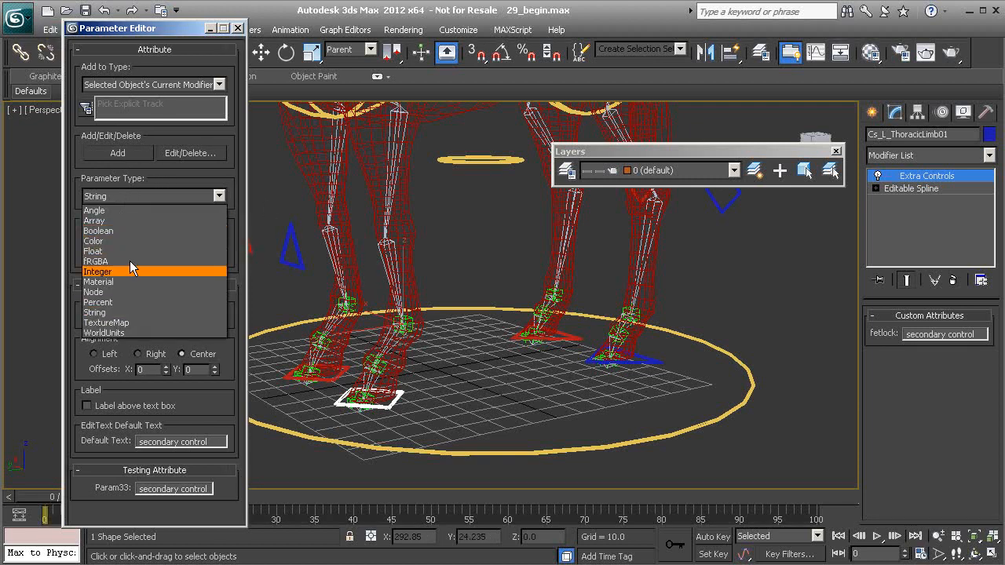
pyautogui.click(94, 251)
pyautogui.write('fetlock_roll')
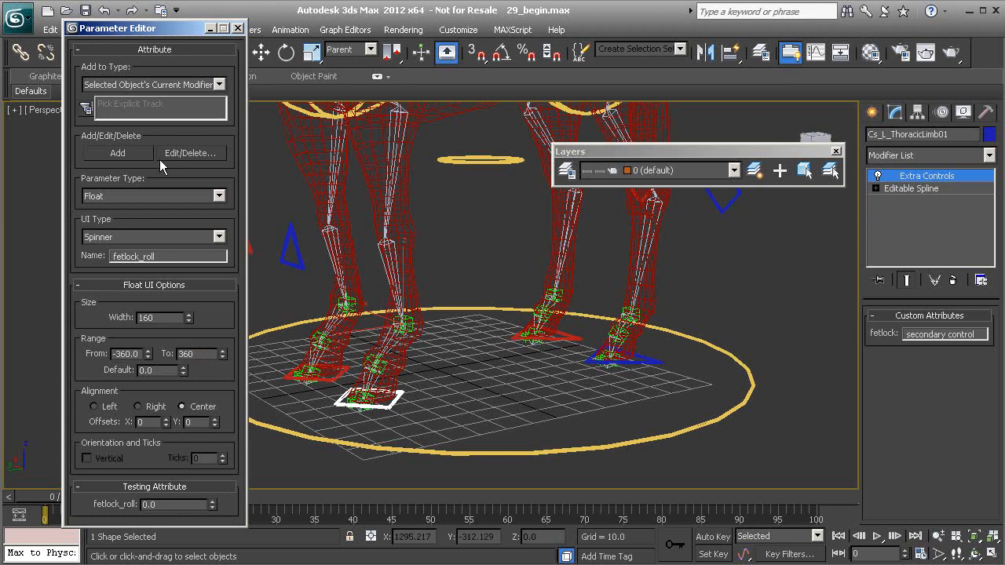
pyautogui.click(116, 153)
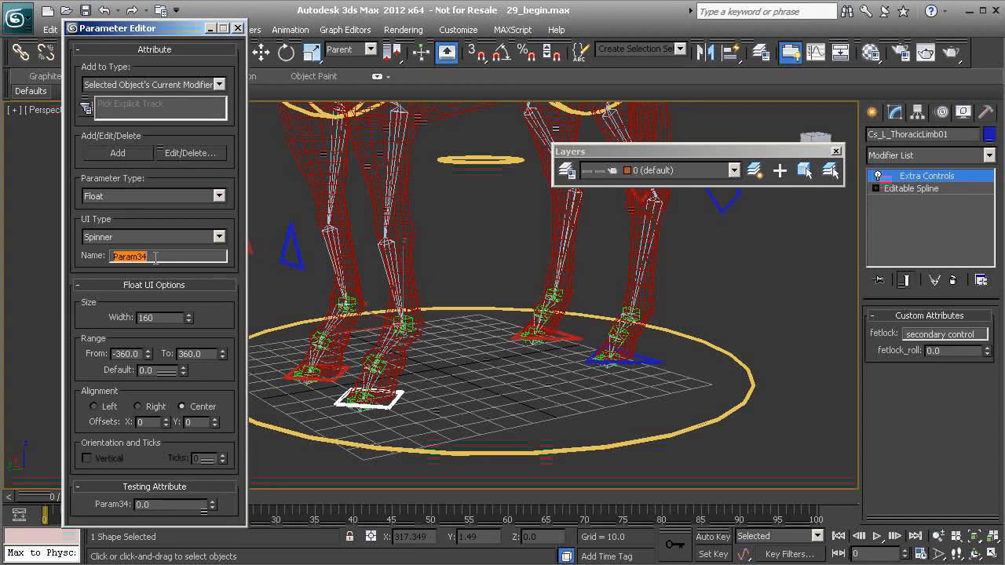
pyautogui.write('fetlock')
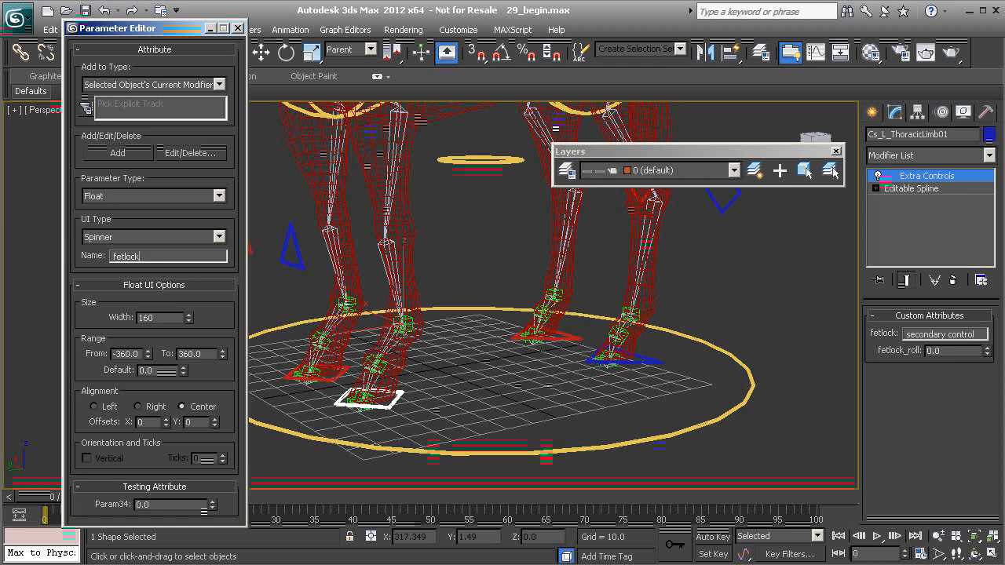
pyautogui.write('_tilt')
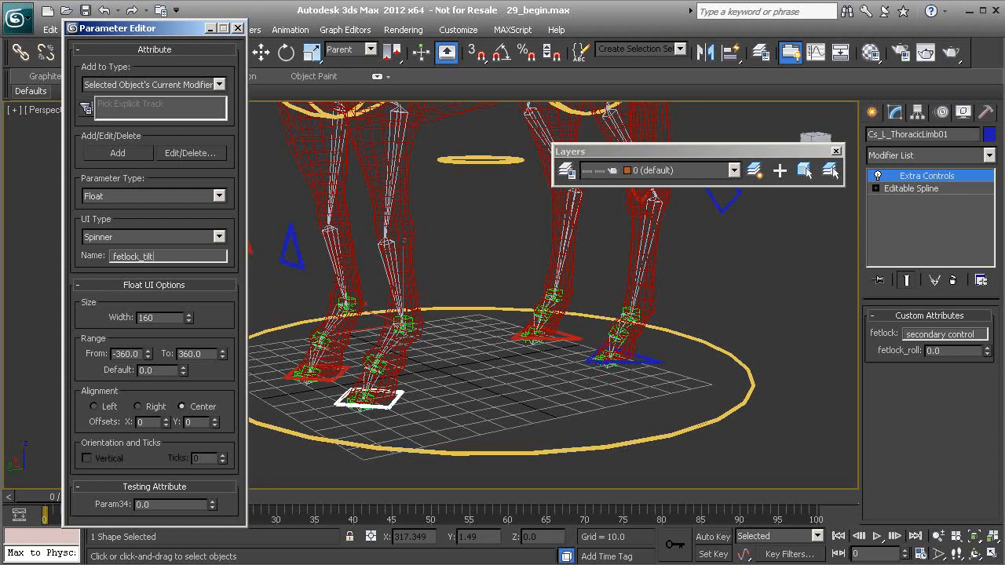
pyautogui.moveTo(145, 462)
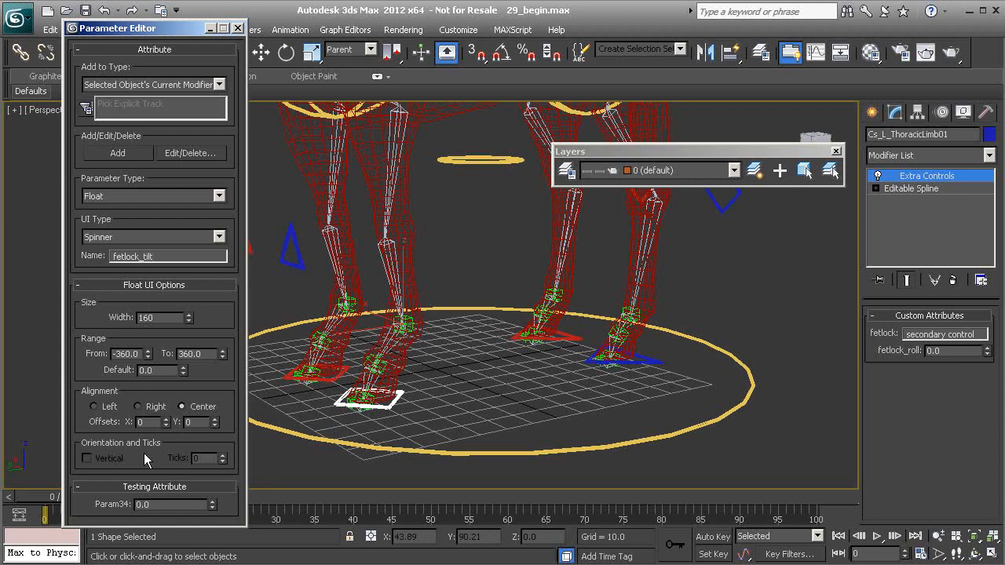
pyautogui.click(117, 152)
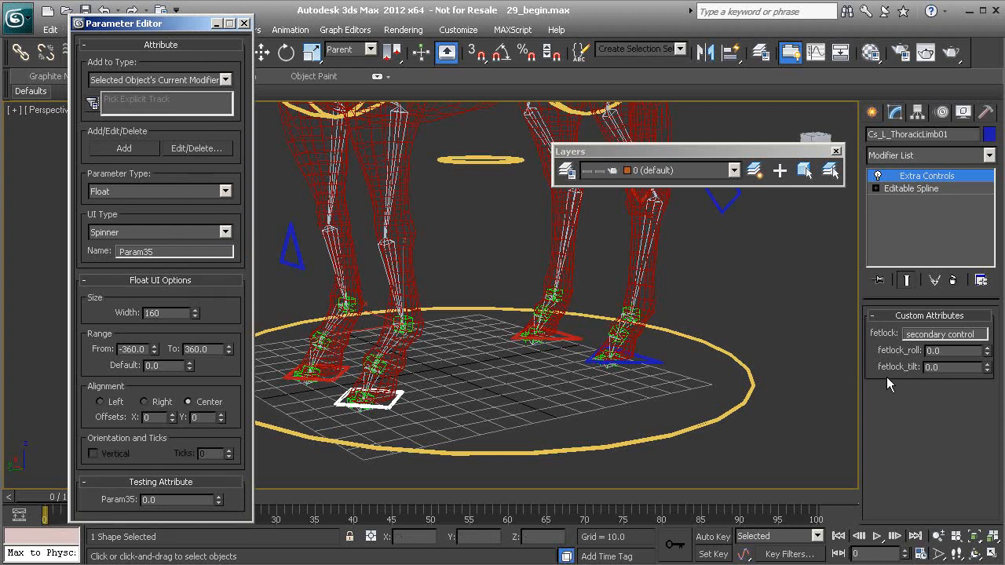
# - Add a String attribute 'hoof' with default text 'secondary control'
pyautogui.click(160, 192)
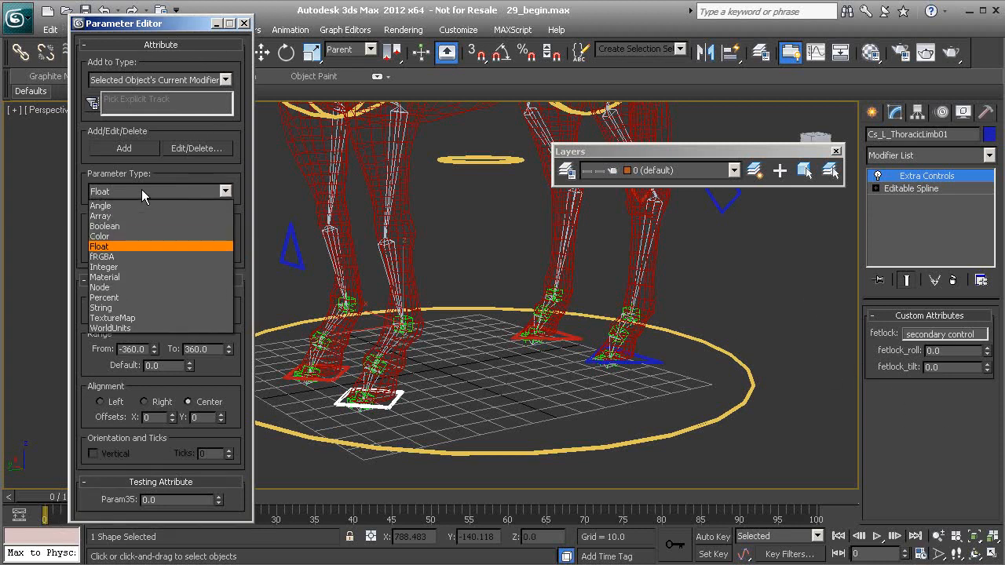
pyautogui.click(101, 307)
pyautogui.write('h')
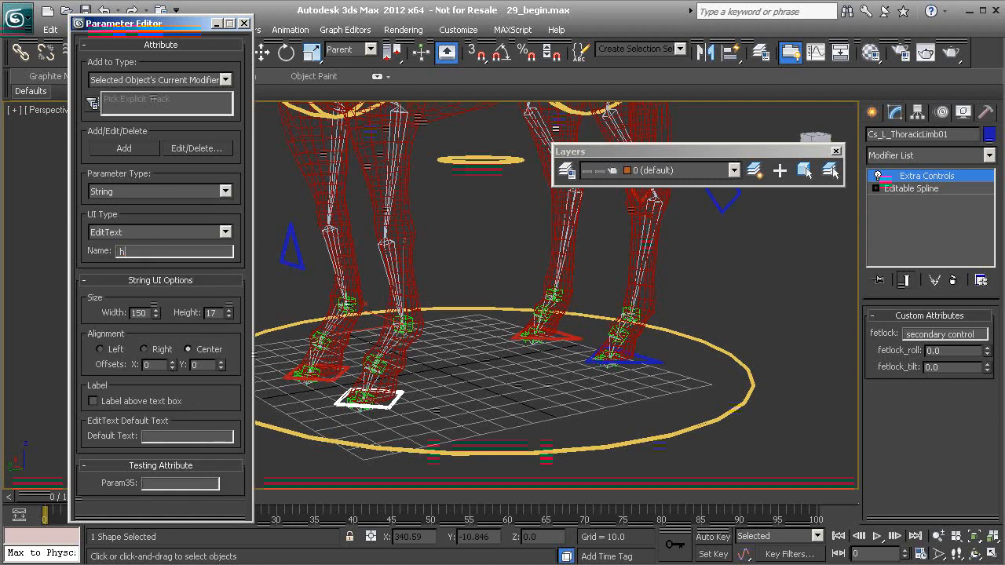
pyautogui.write('oof')
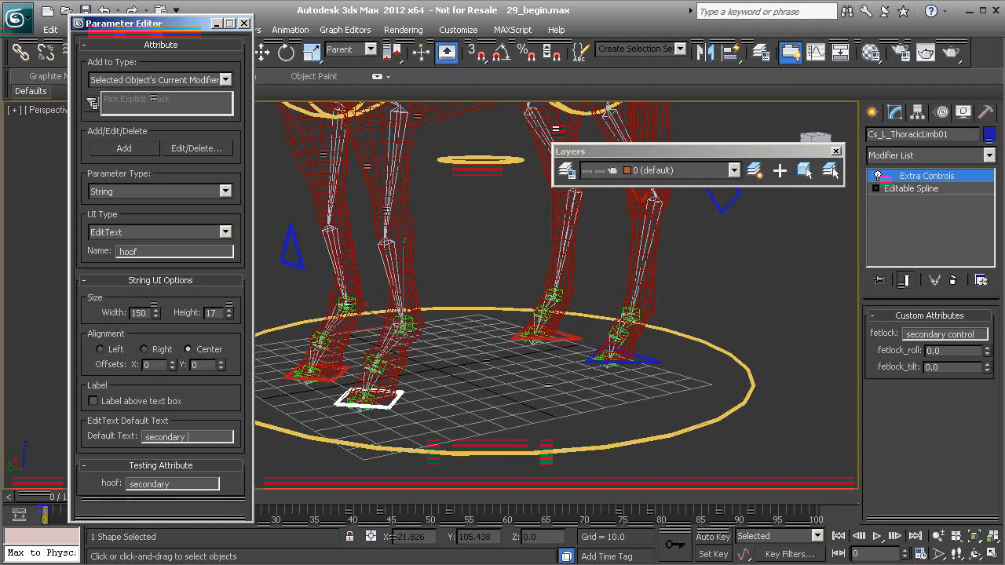
pyautogui.write('control')
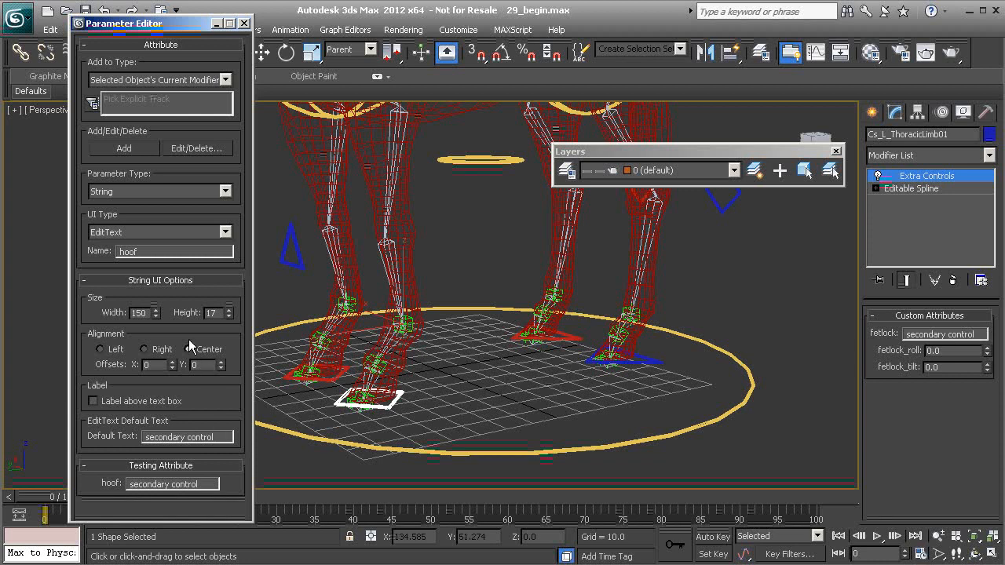
pyautogui.click(123, 147)
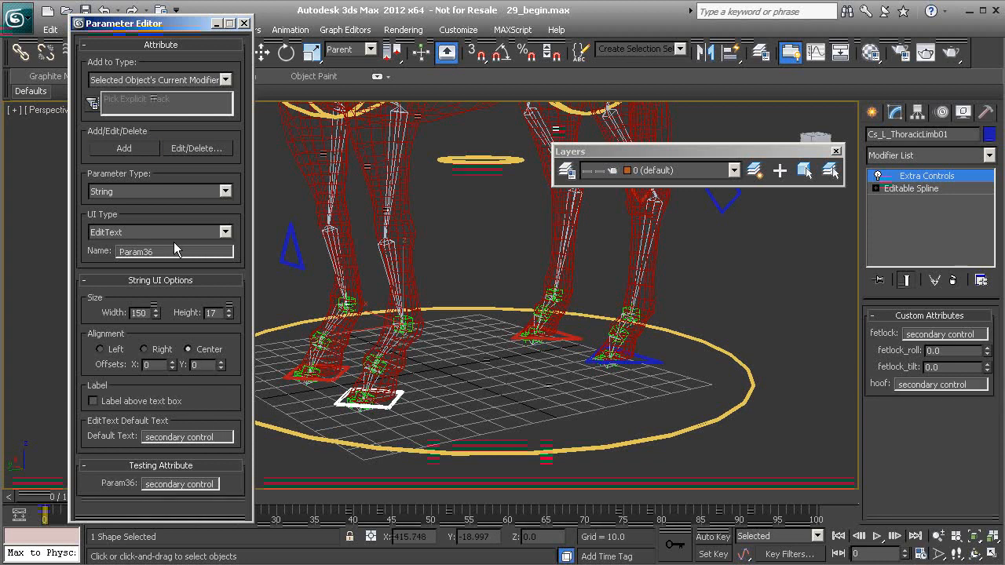
pyautogui.tripleClick(142, 251)
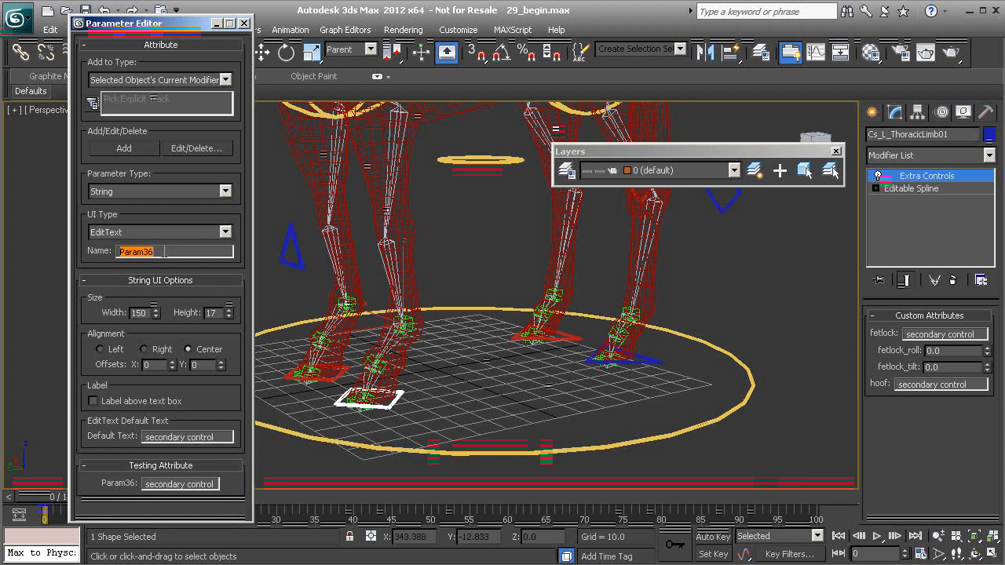
# - Add Float spinner attributes 'hoof_roll' and 'hoof_tilt'
pyautogui.click(227, 192)
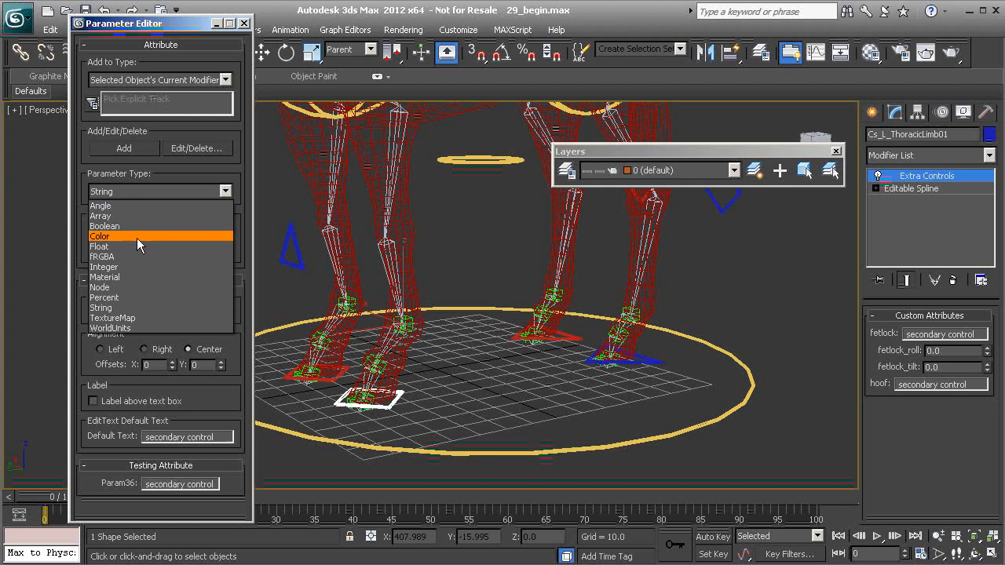
pyautogui.click(99, 245)
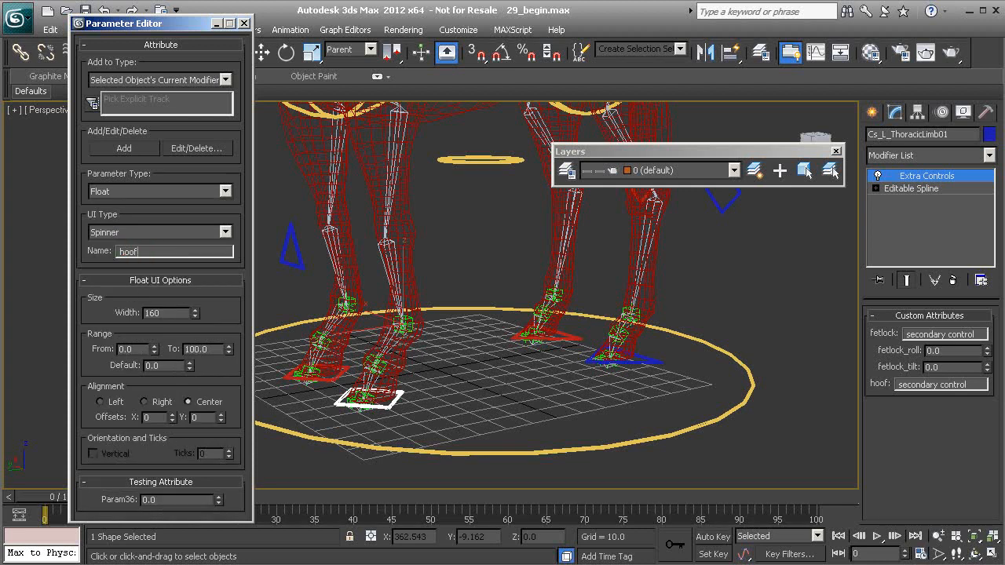
pyautogui.write('_roll')
pyautogui.click(204, 348)
pyautogui.write('360')
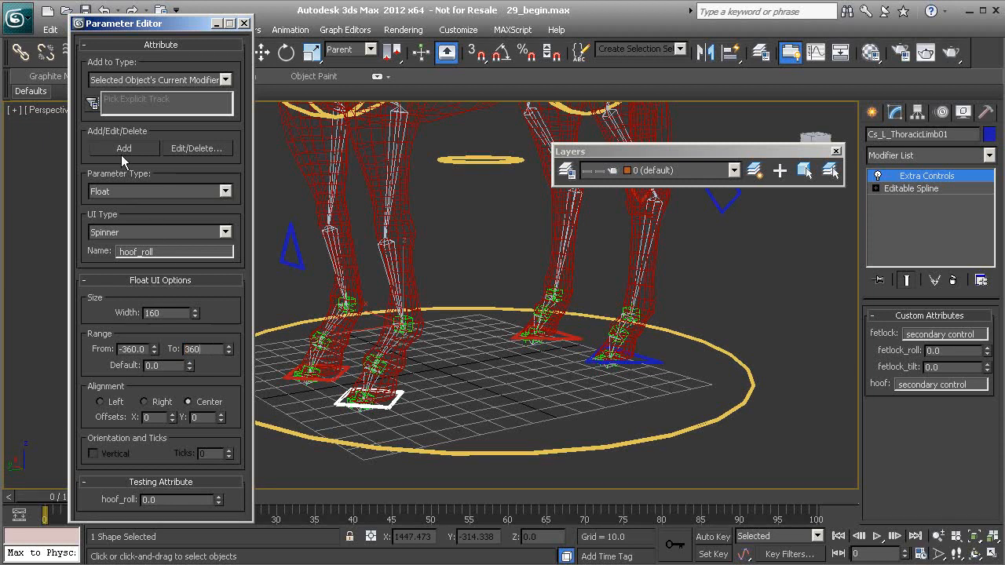
pyautogui.click(122, 148)
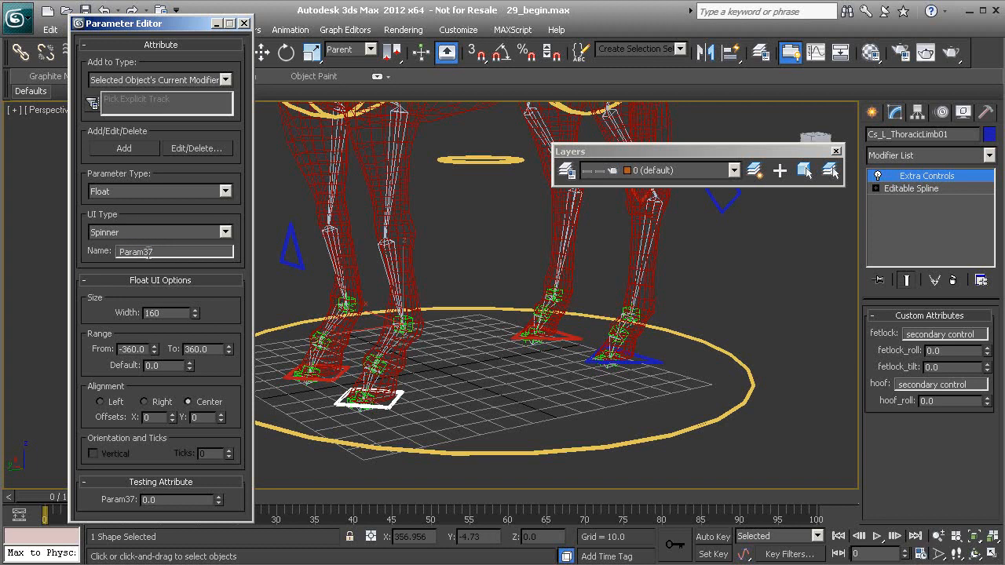
pyautogui.tripleClick(135, 251)
pyautogui.write('hoof')
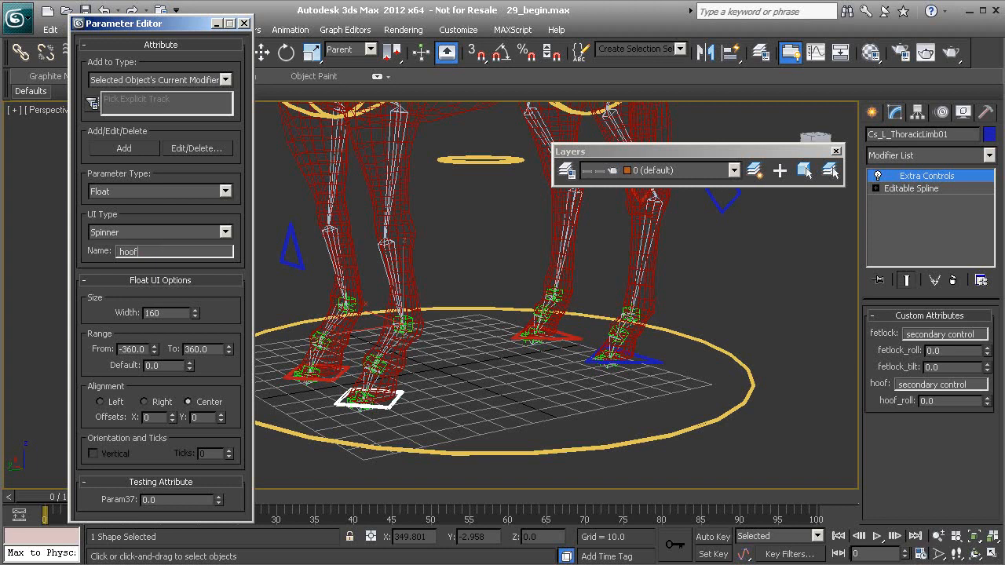
pyautogui.write('_tilt')
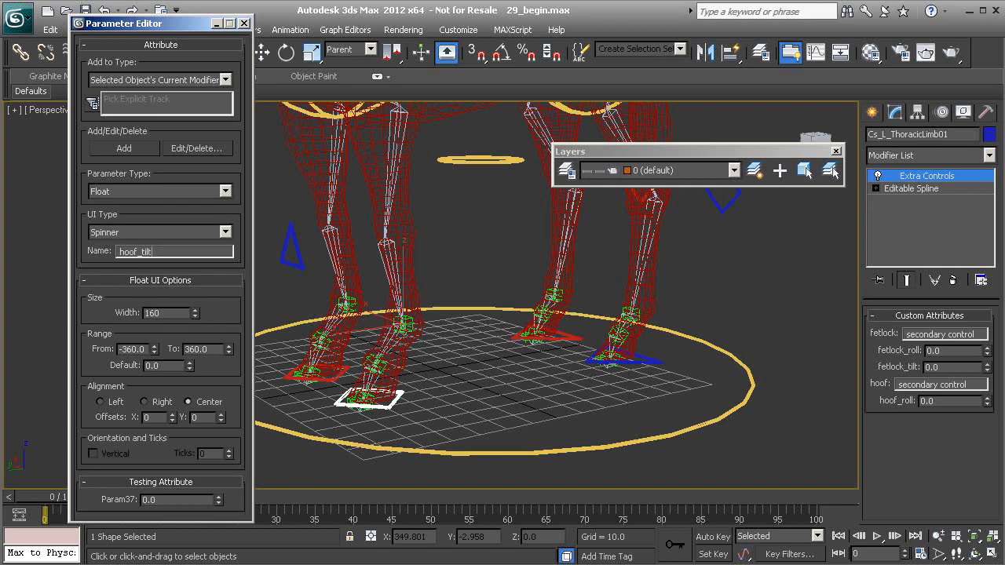
# - Add the Float spinner attribute 'hoof_swivel' and close the Parameter Editor
pyautogui.click(123, 147)
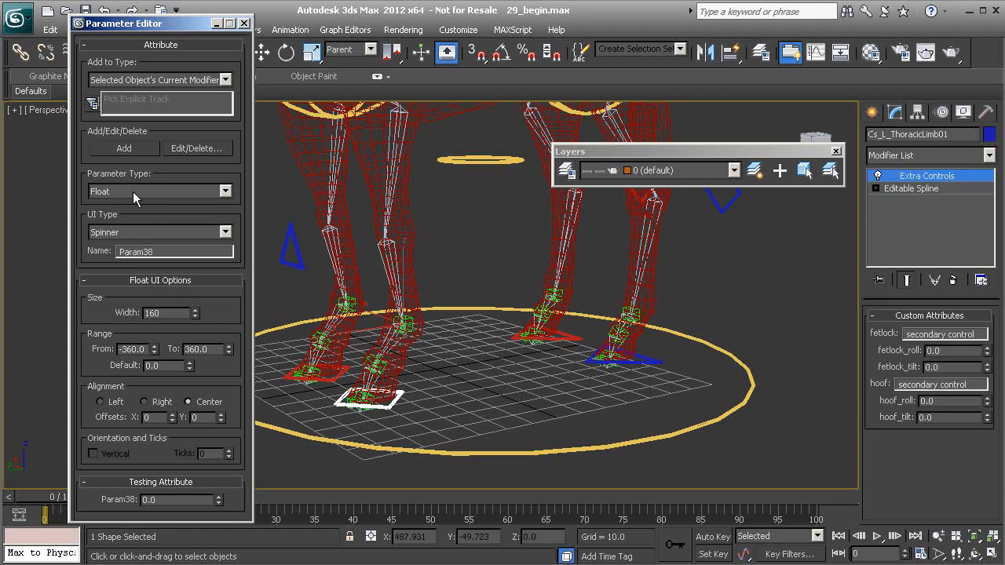
pyautogui.tripleClick(174, 252)
pyautogui.write('hoof')
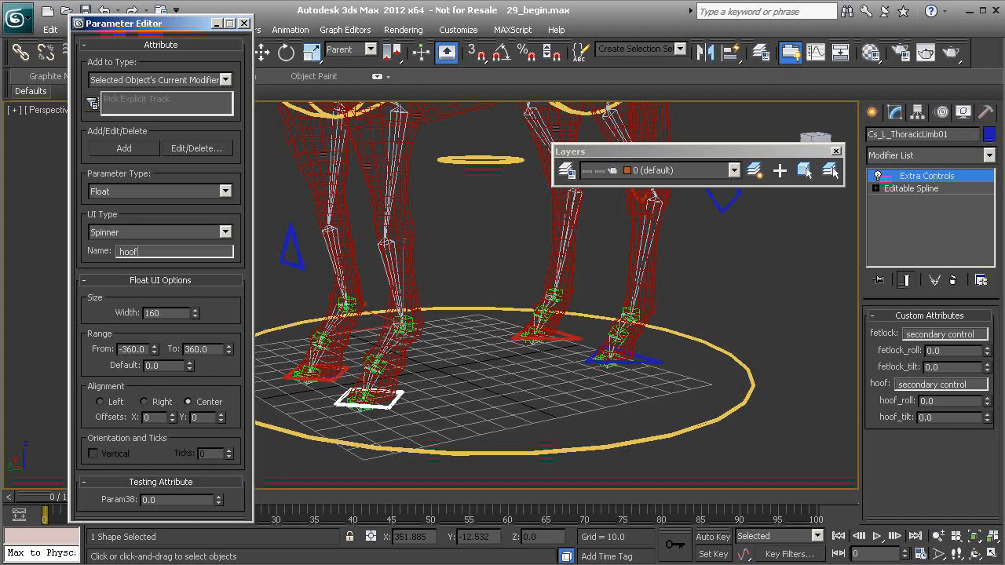
pyautogui.write('_swivel')
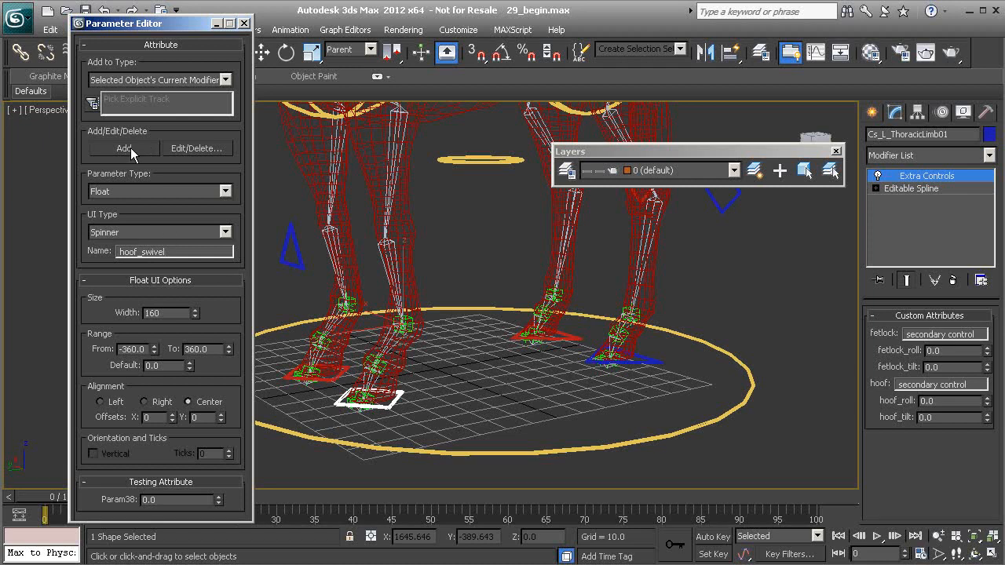
pyautogui.click(123, 147)
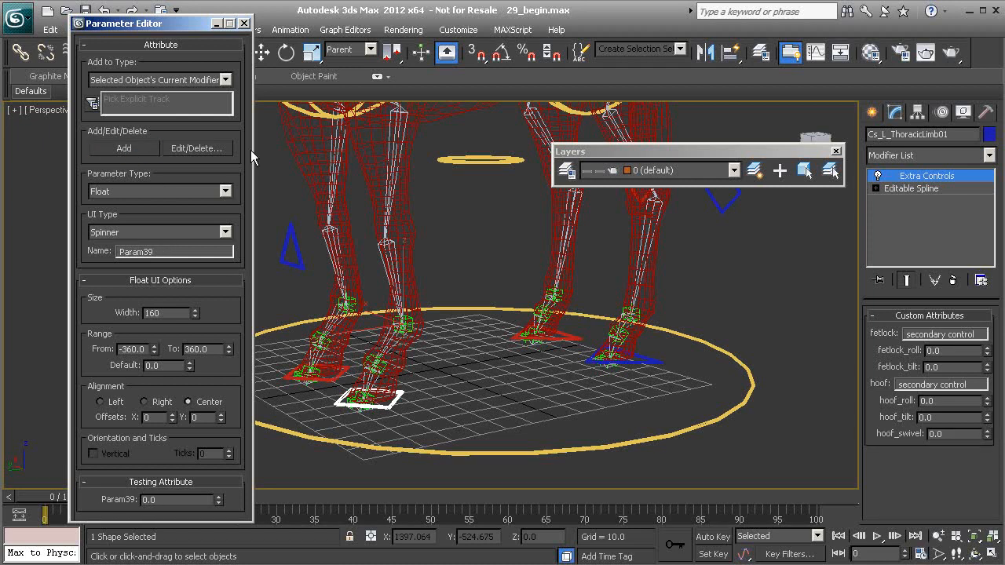
pyautogui.click(245, 24)
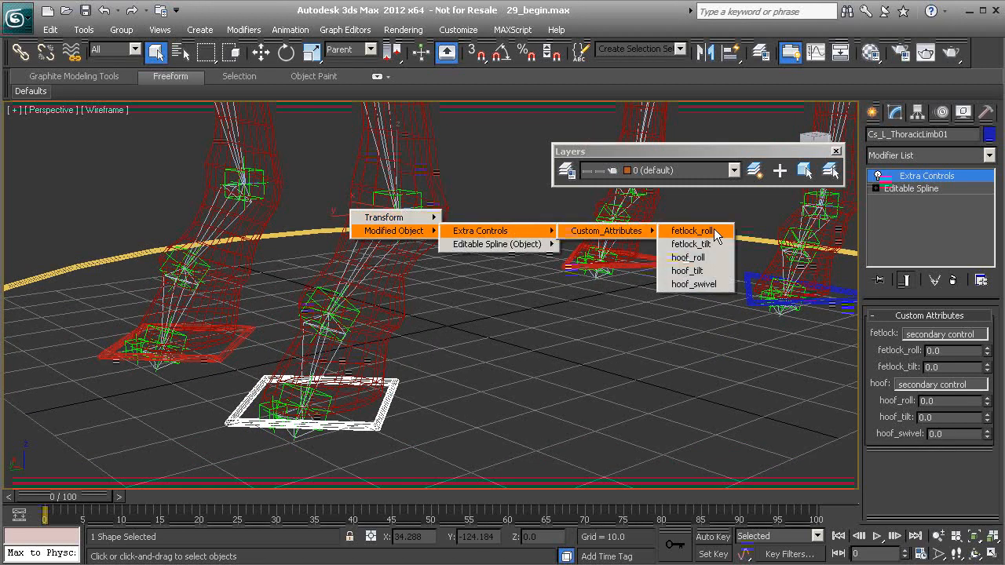
# - Connect fetlock_roll one-way to the pastern helper's Z Rotation with DegToRad(fetlock_roll)
pyautogui.click(685, 229)
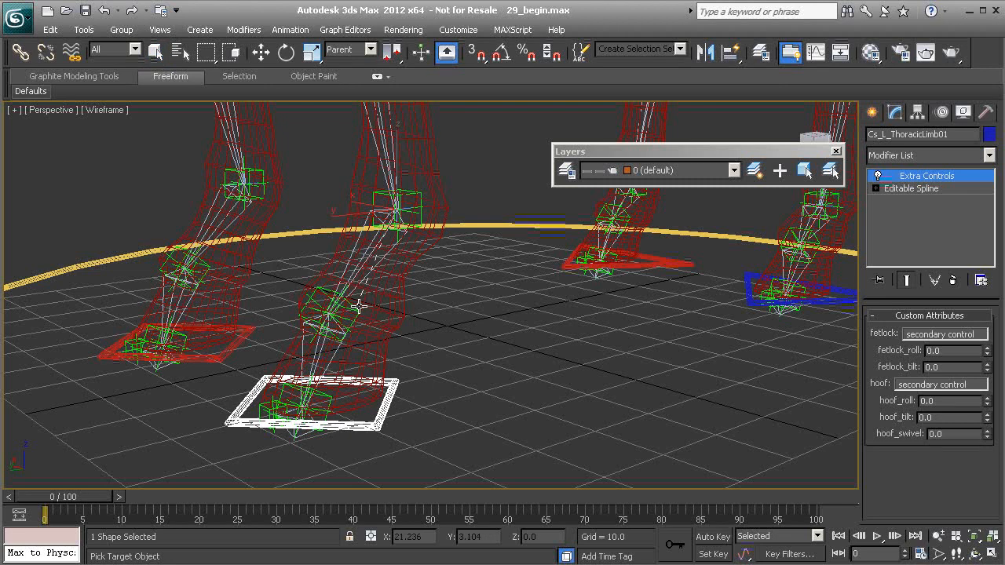
pyautogui.rightClick(353, 322)
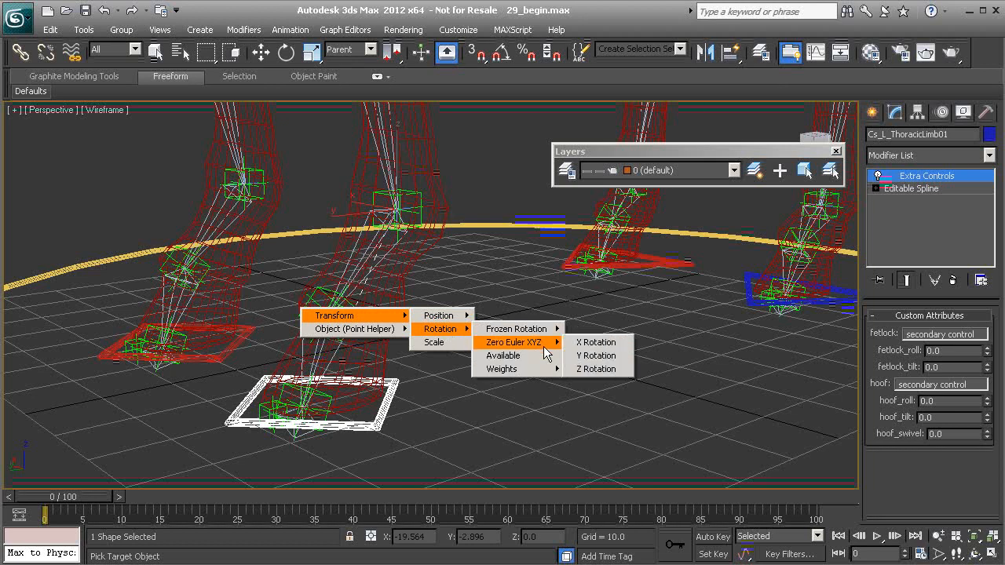
pyautogui.click(596, 369)
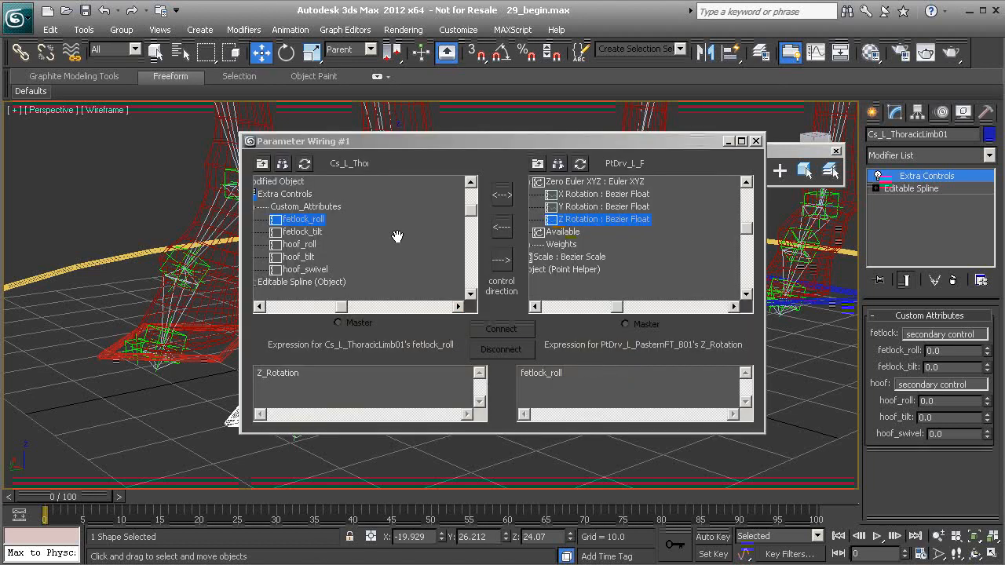
pyautogui.click(500, 261)
pyautogui.write('DegToRad')
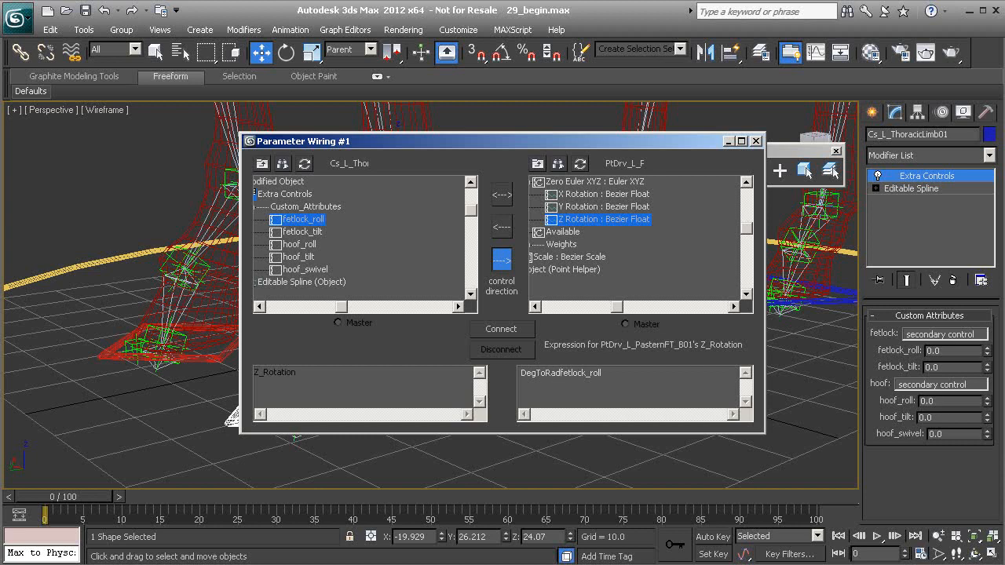
pyautogui.click(625, 374)
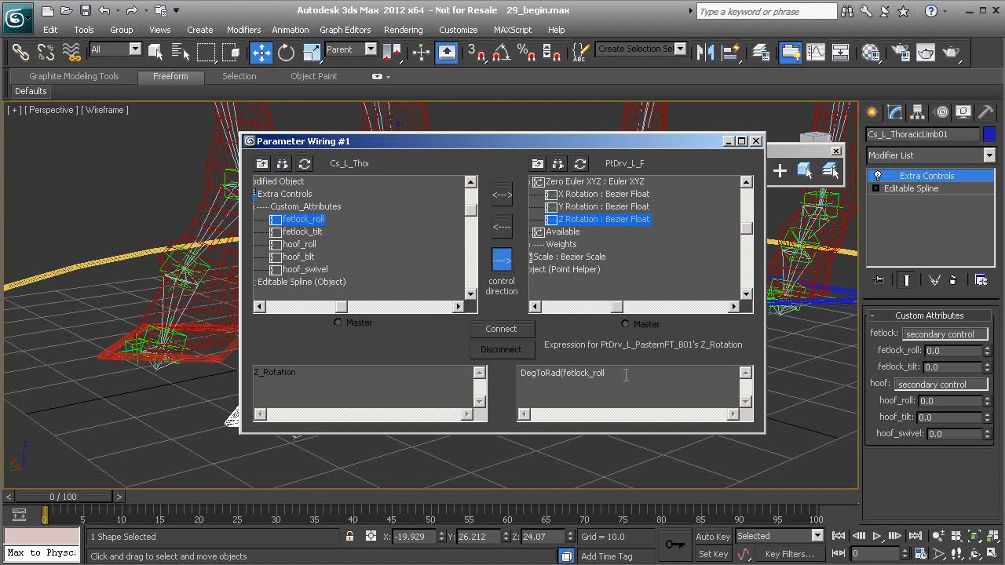
pyautogui.click(502, 329)
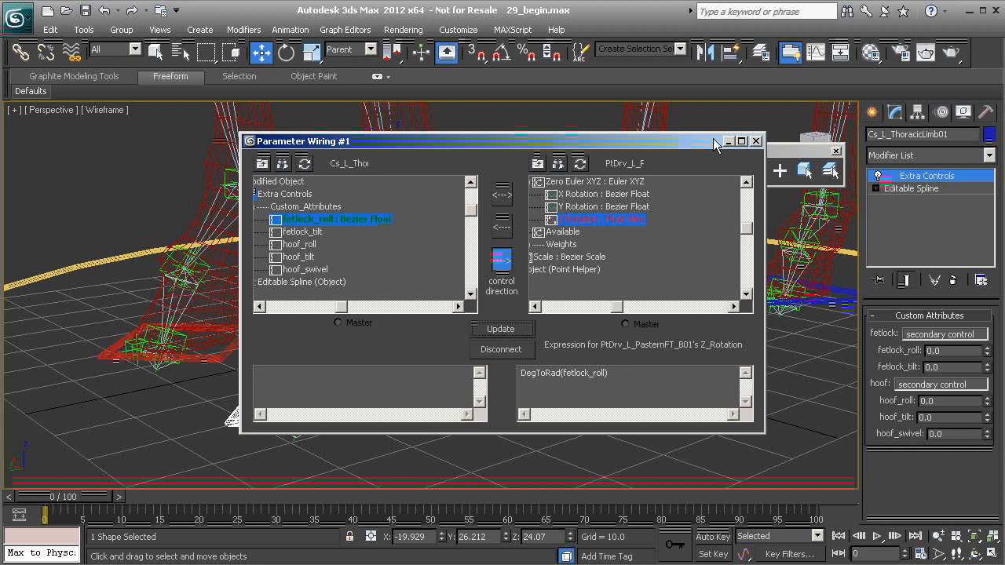
pyautogui.click(757, 142)
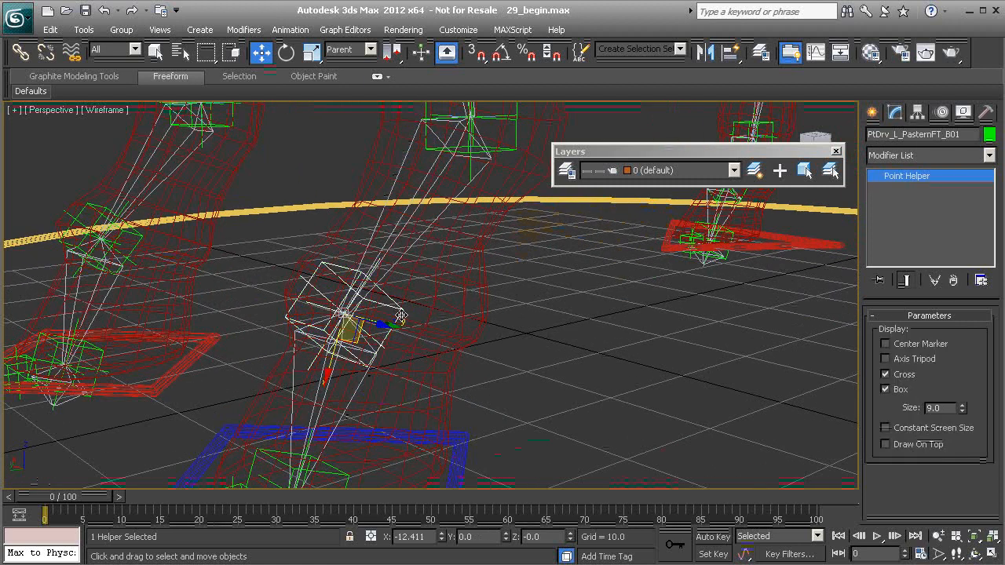
# - Rotate the pastern point helper in Gimbal space to check its rotation axes
pyautogui.click(286, 52)
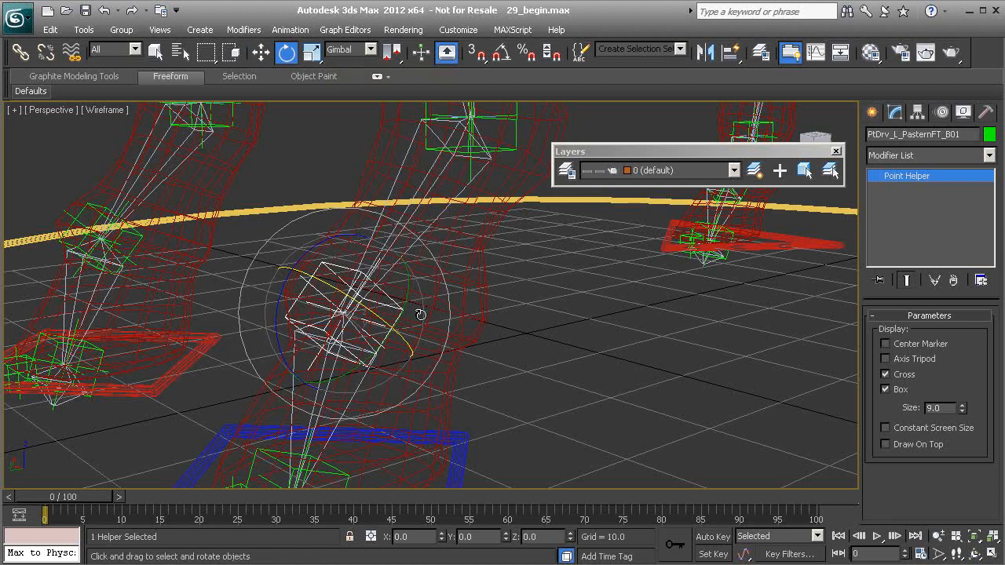
pyautogui.moveTo(421, 314); pyautogui.dragTo(411, 275)
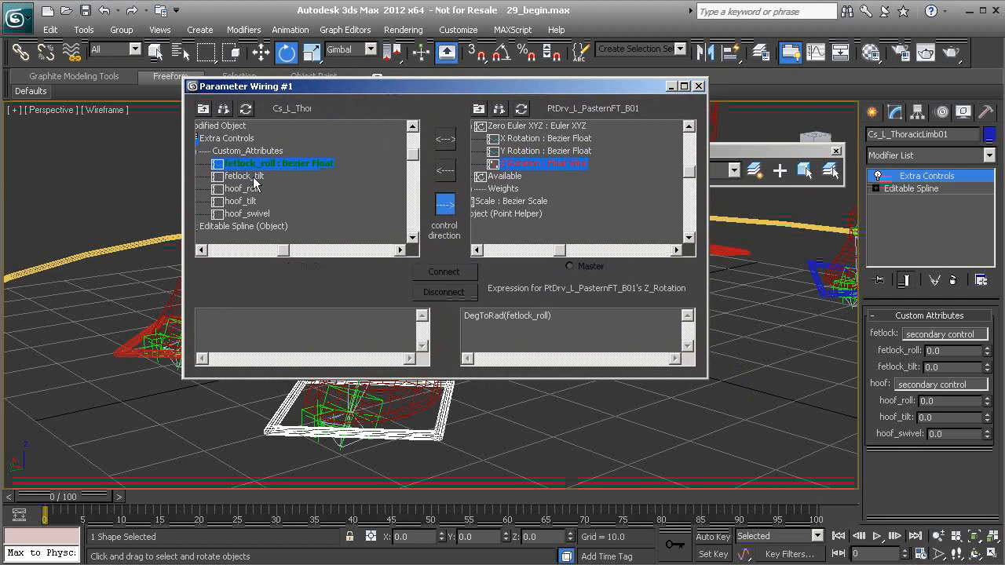
# - Connect fetlock_tilt to the pastern helper's Y Rotation with DegToRad(fetlock_tilt)
pyautogui.click(543, 150)
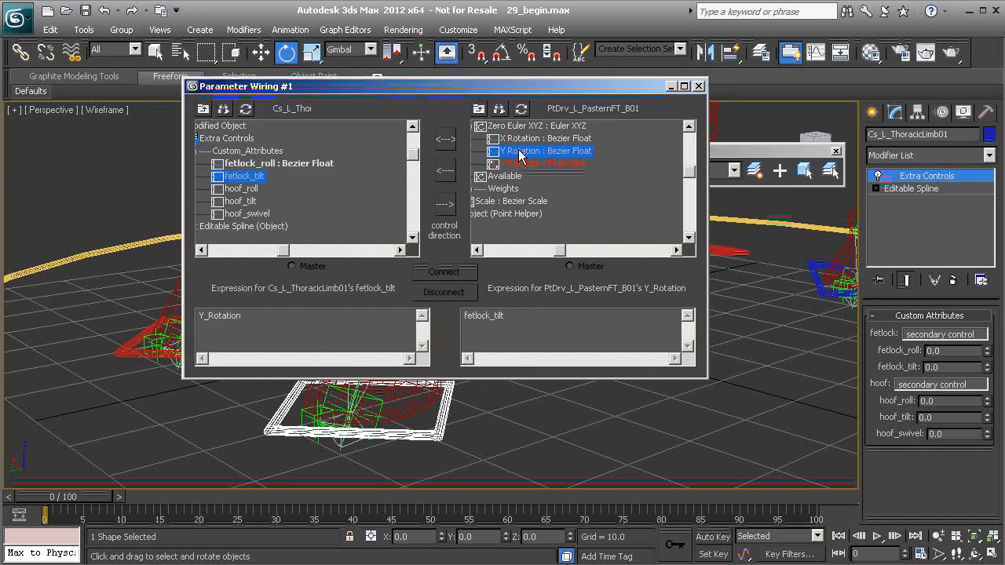
pyautogui.click(444, 204)
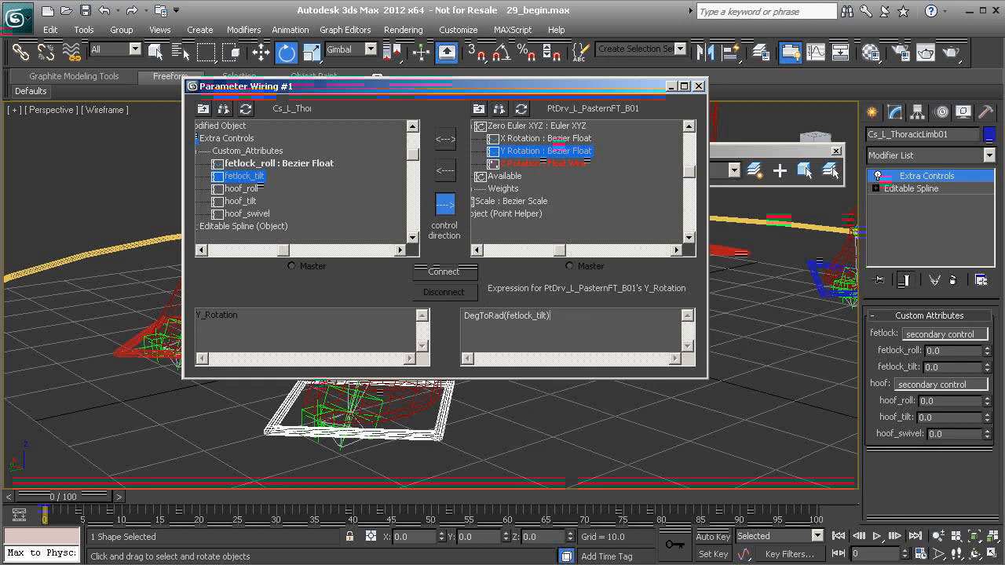
pyautogui.click(444, 270)
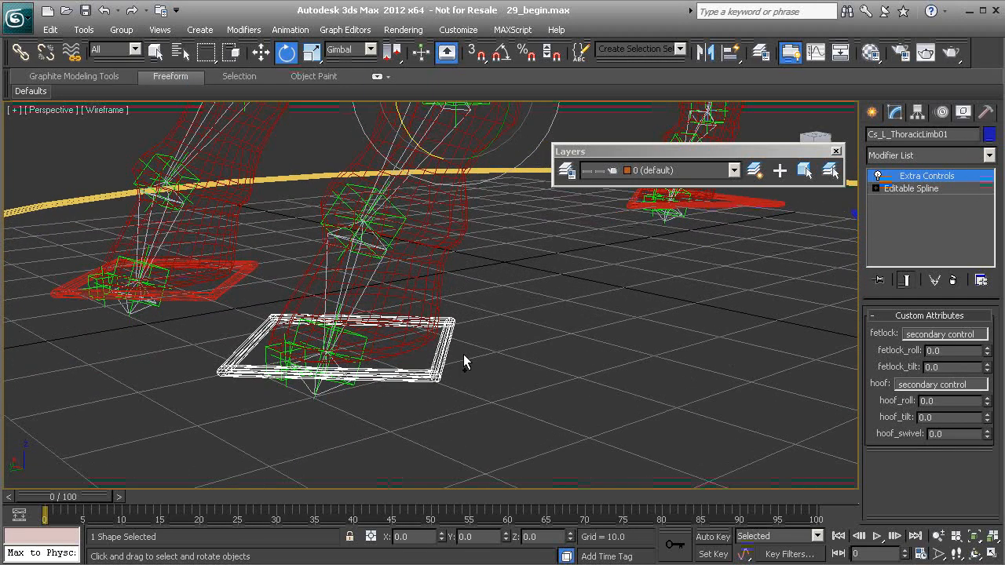
pyautogui.moveTo(465, 360); pyautogui.dragTo(353, 371)
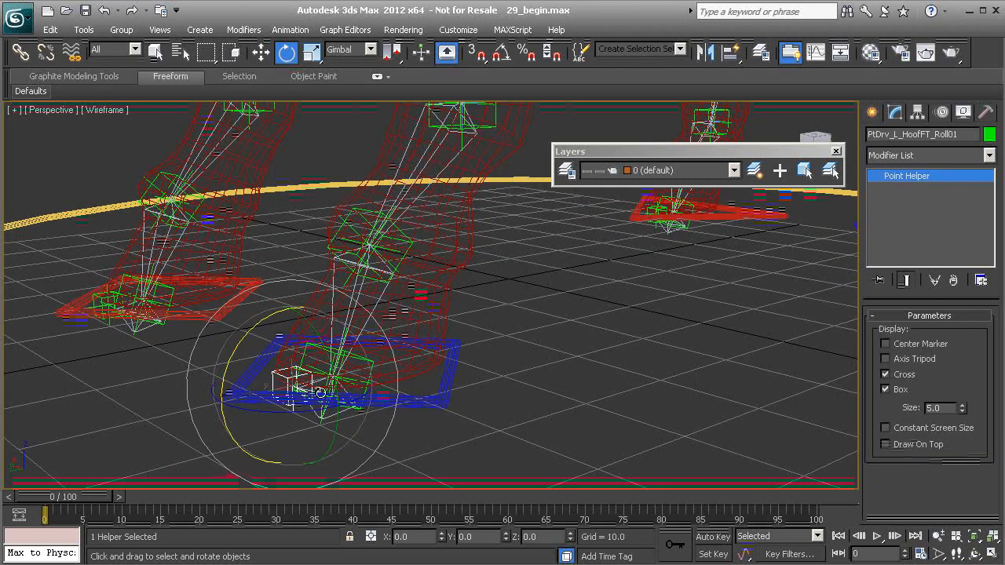
pyautogui.click(446, 374)
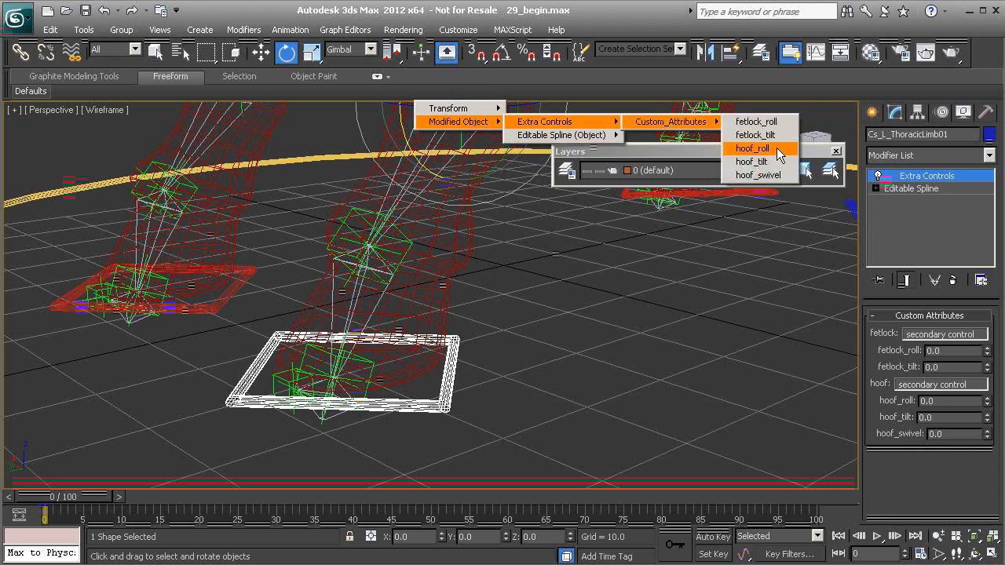
# - Connect hoof_roll to the hoof helper's X Rotation and hoof_tilt to Y via DegToRad
pyautogui.click(751, 147)
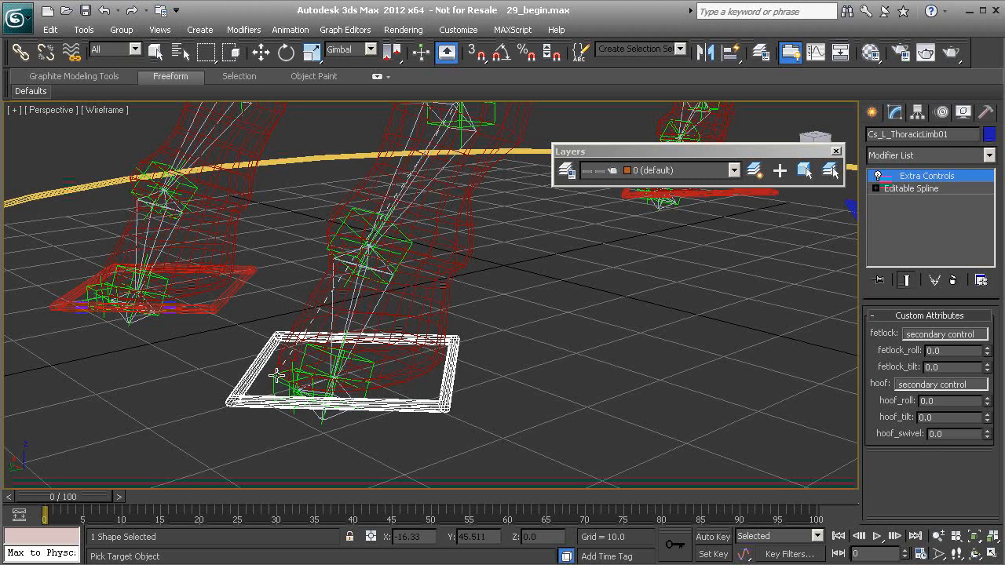
pyautogui.rightClick(279, 374)
pyautogui.write('DegToRad(hoof_roll)')
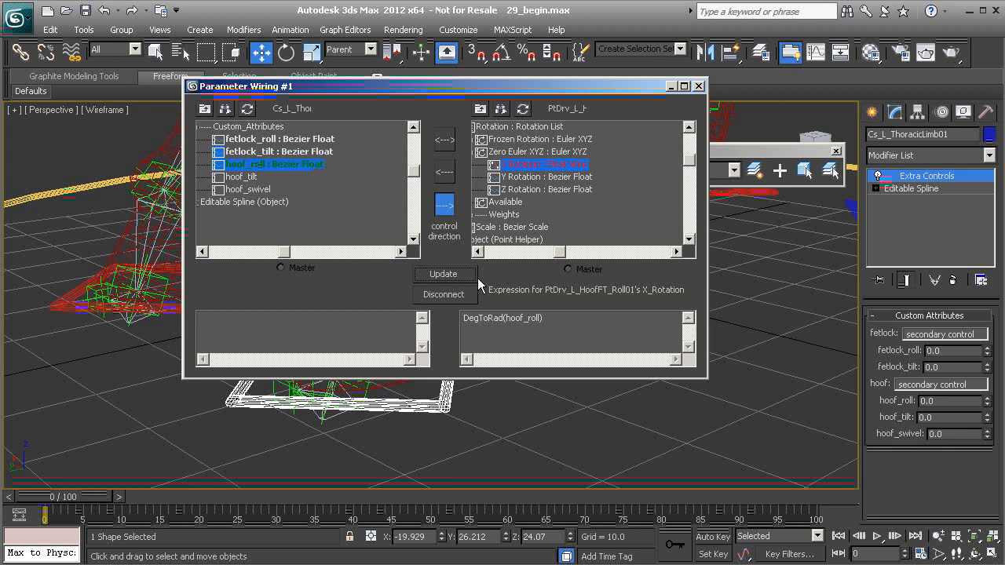
pyautogui.click(245, 176)
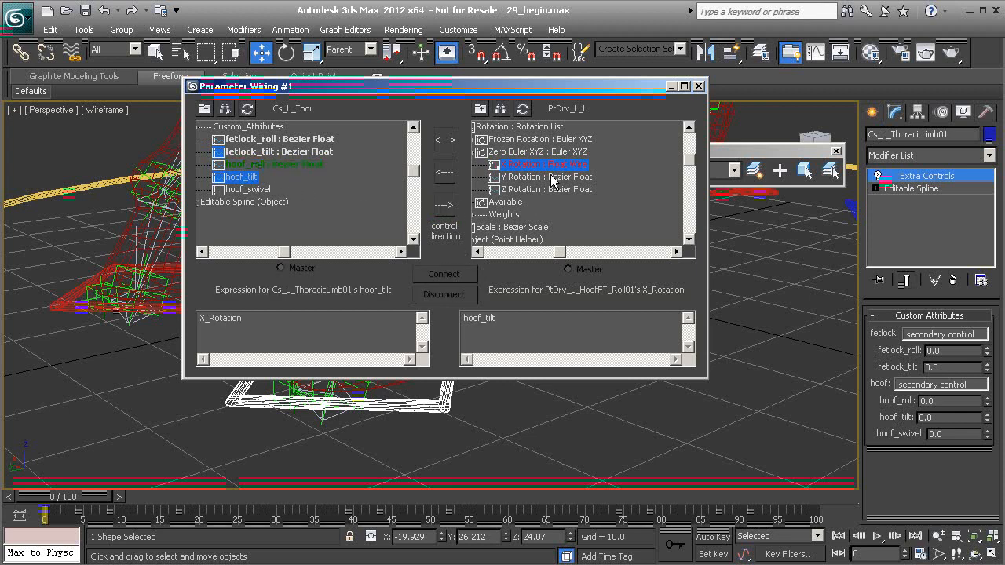
pyautogui.click(543, 176)
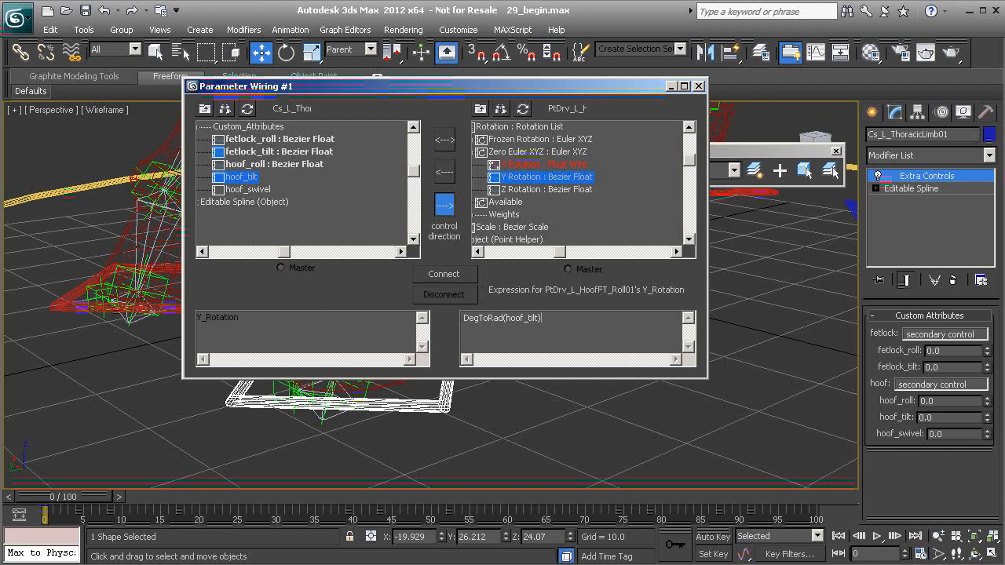
pyautogui.click(252, 189)
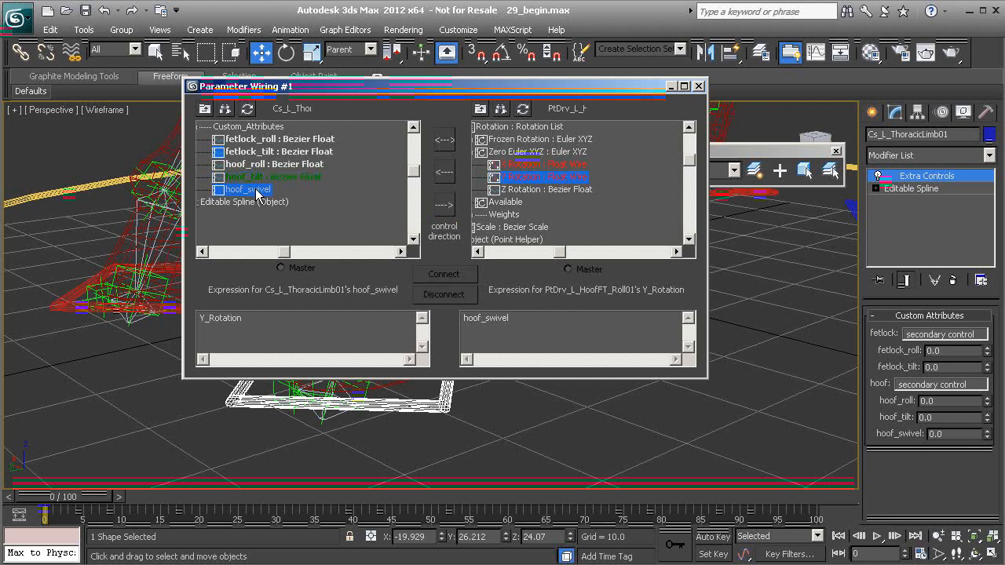
# - Connect hoof_swivel to the hoof helper's Z Rotation with DegToRad(hoof_swivel) and close wiring
pyautogui.click(542, 188)
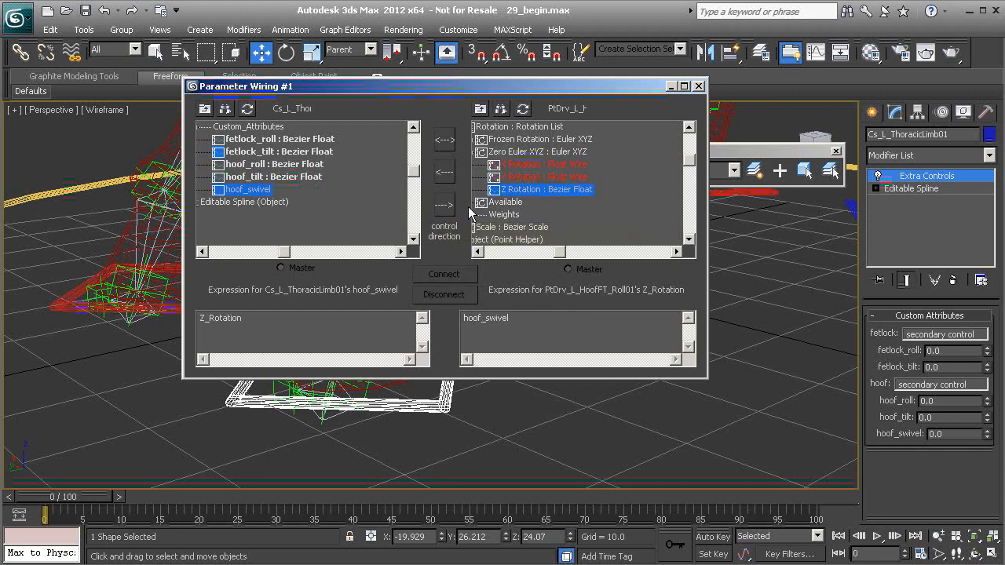
pyautogui.click(443, 206)
pyautogui.write('DegToRad(')
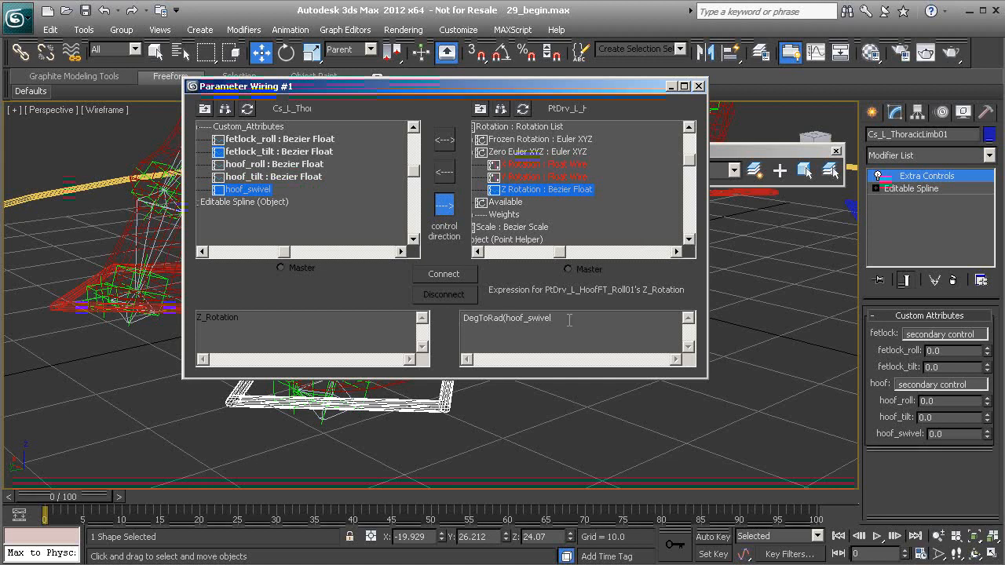
pyautogui.click(444, 274)
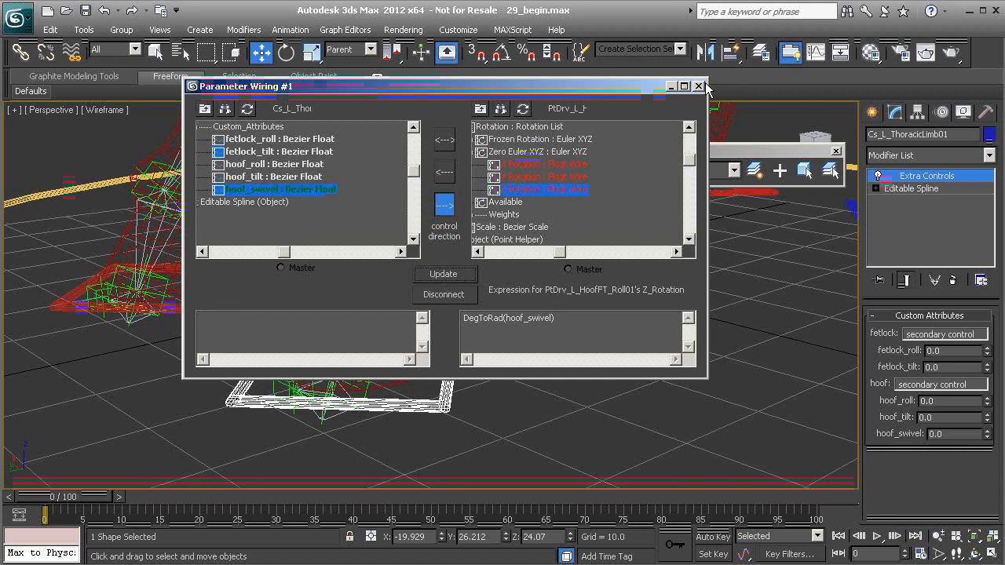
pyautogui.click(697, 87)
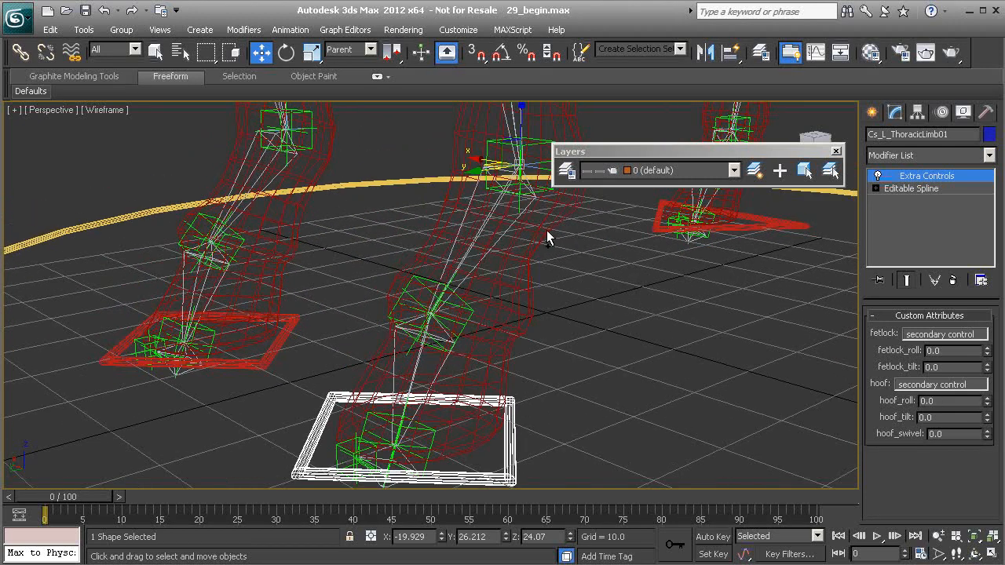
# - Raise hoof_tilt to 16 on the leg control and watch the hoof tilt
pyautogui.click(989, 421)
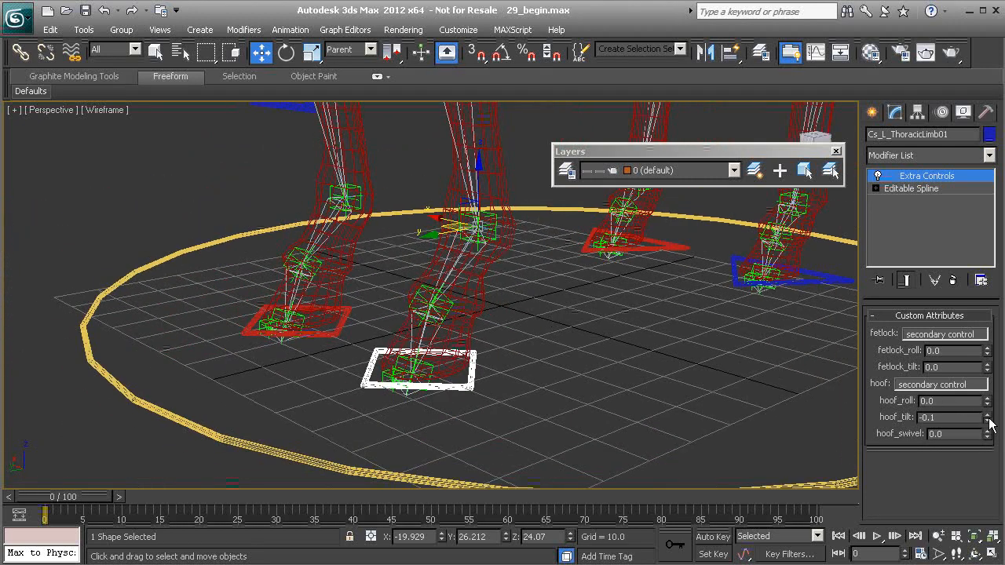
pyautogui.moveTo(989, 418); pyautogui.dragTo(989, 329)
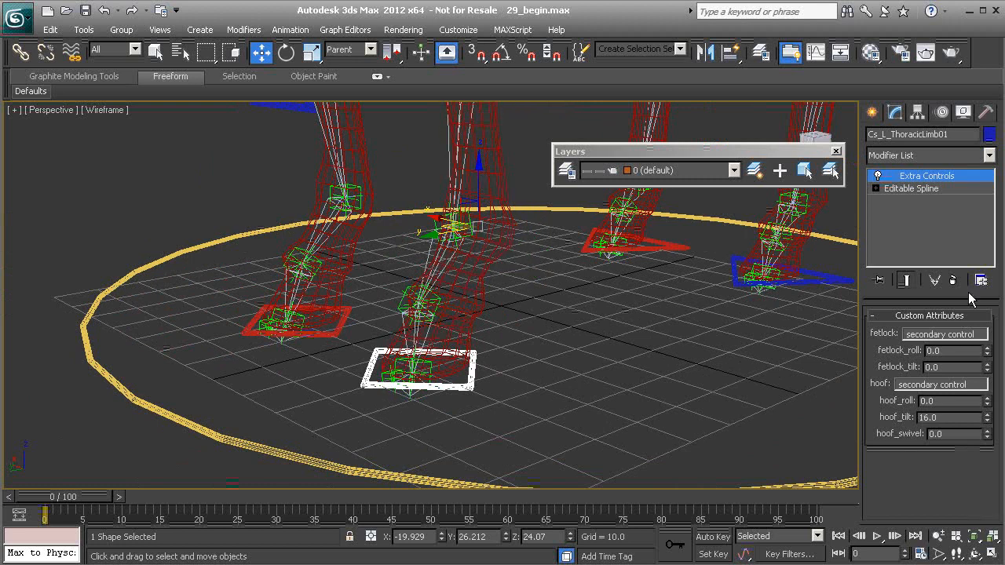